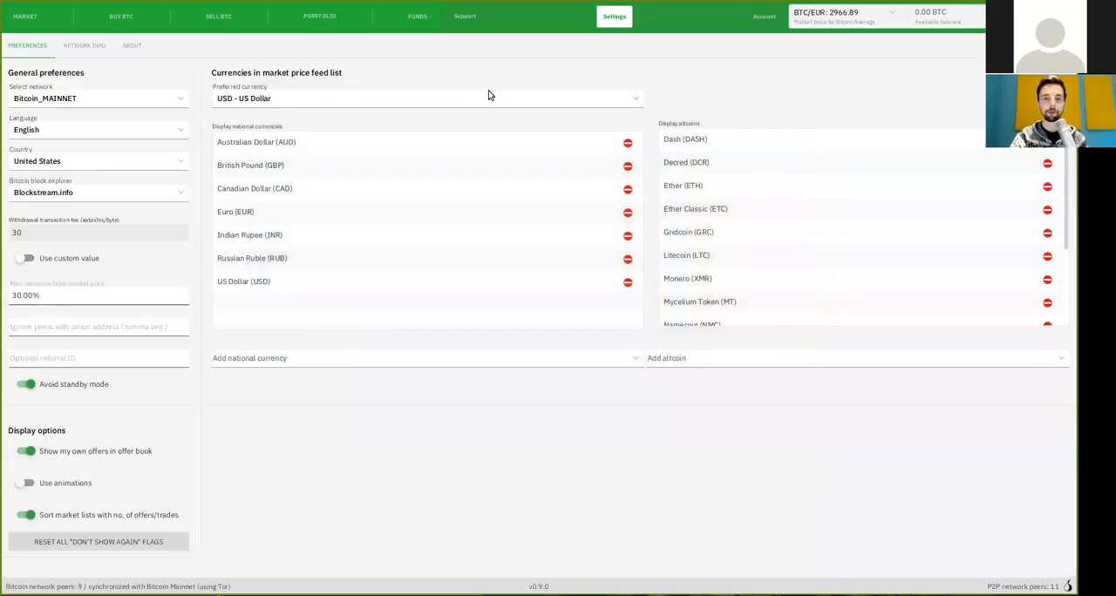
mouse_move(632, 41)
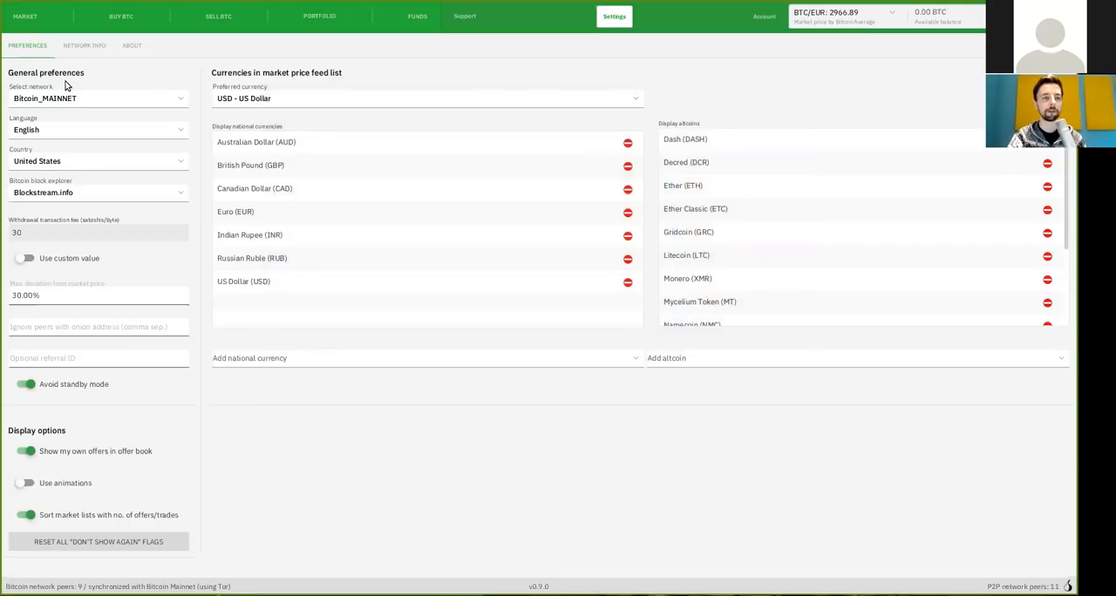
Scroll through the interface language list without changing the language.
click(99, 97)
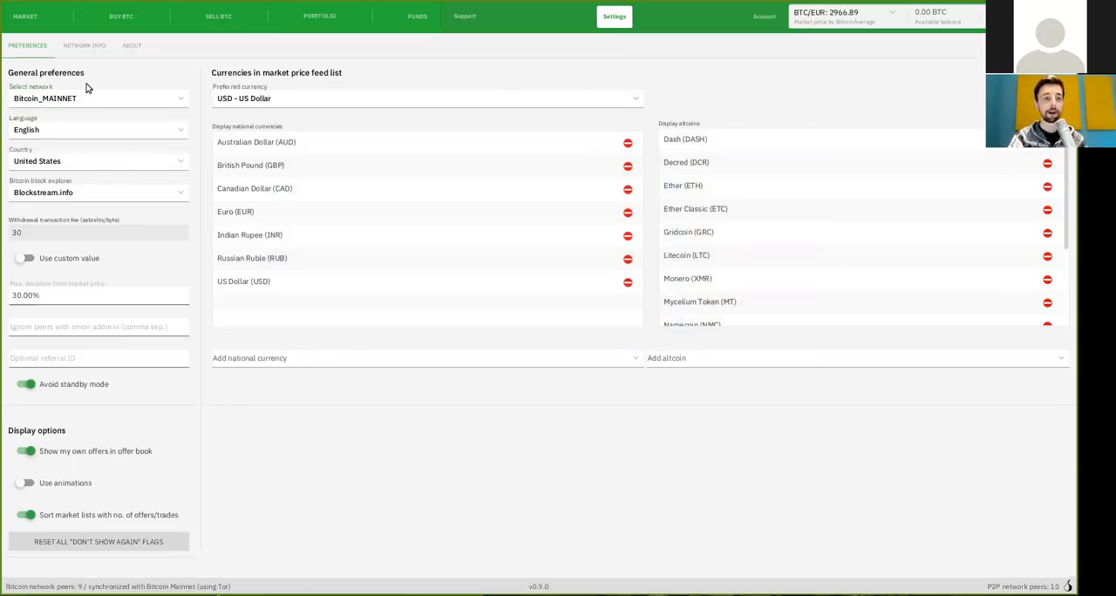
click(99, 129)
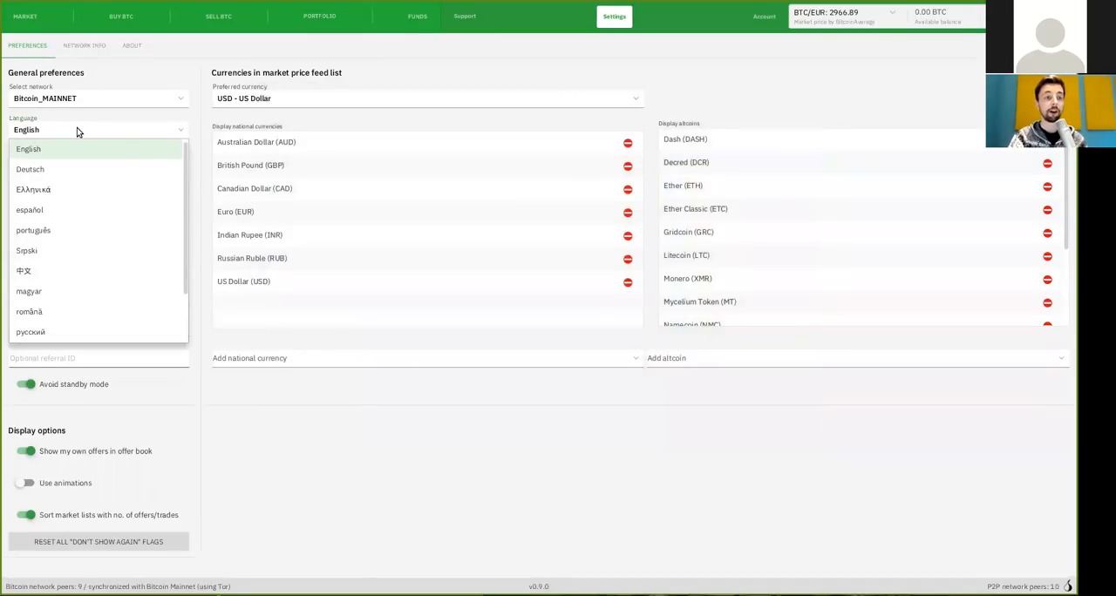
scroll(down, 3)
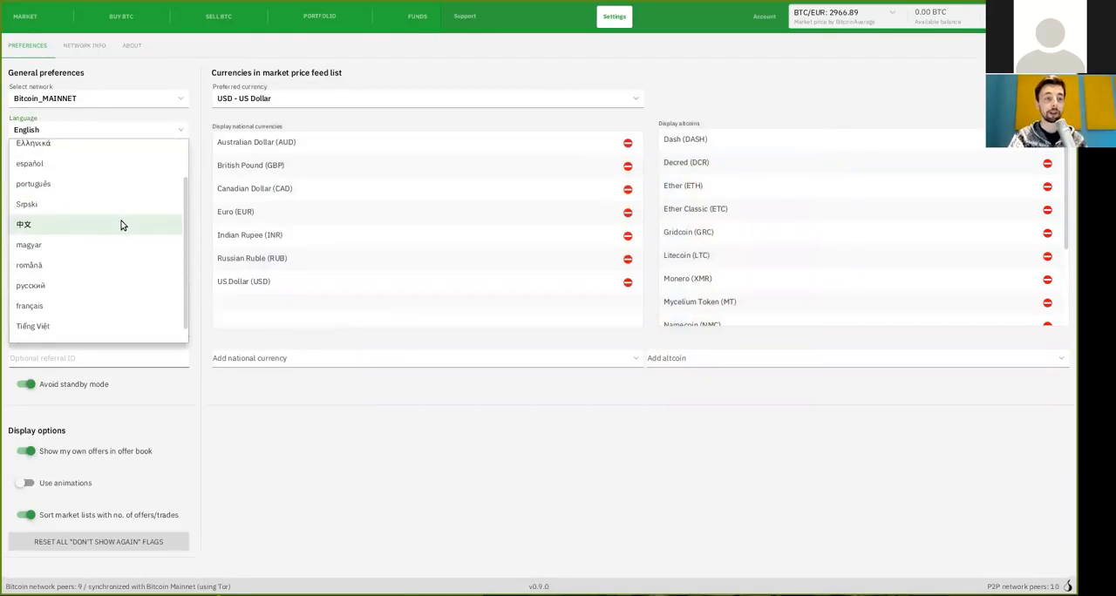
scroll(down, 3)
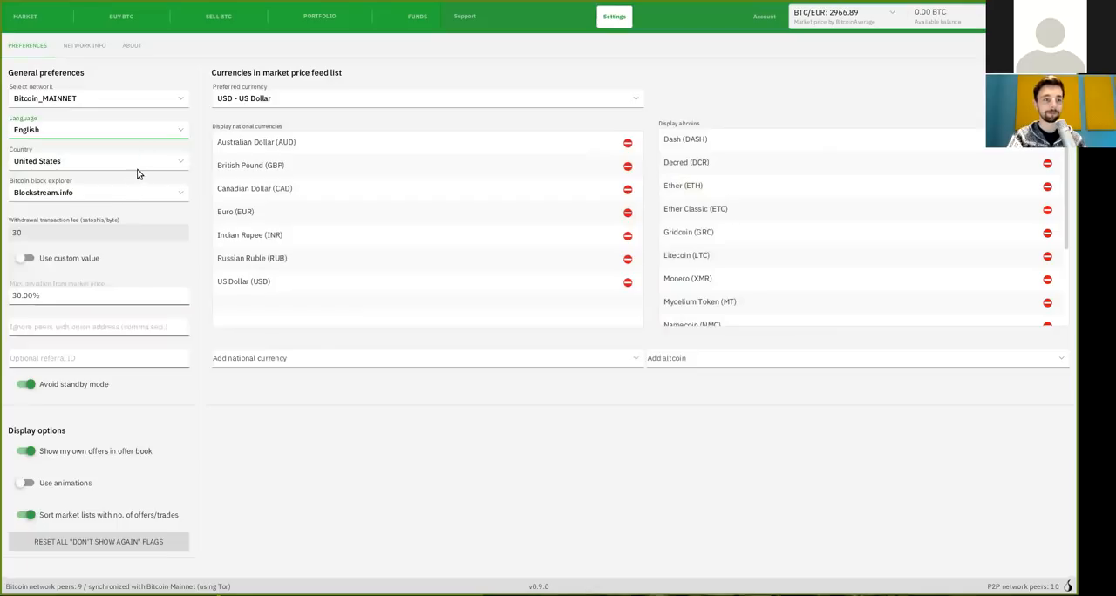
Browse the country list unchanged, then keep Blockstream.info as the block explorer.
click(98, 161)
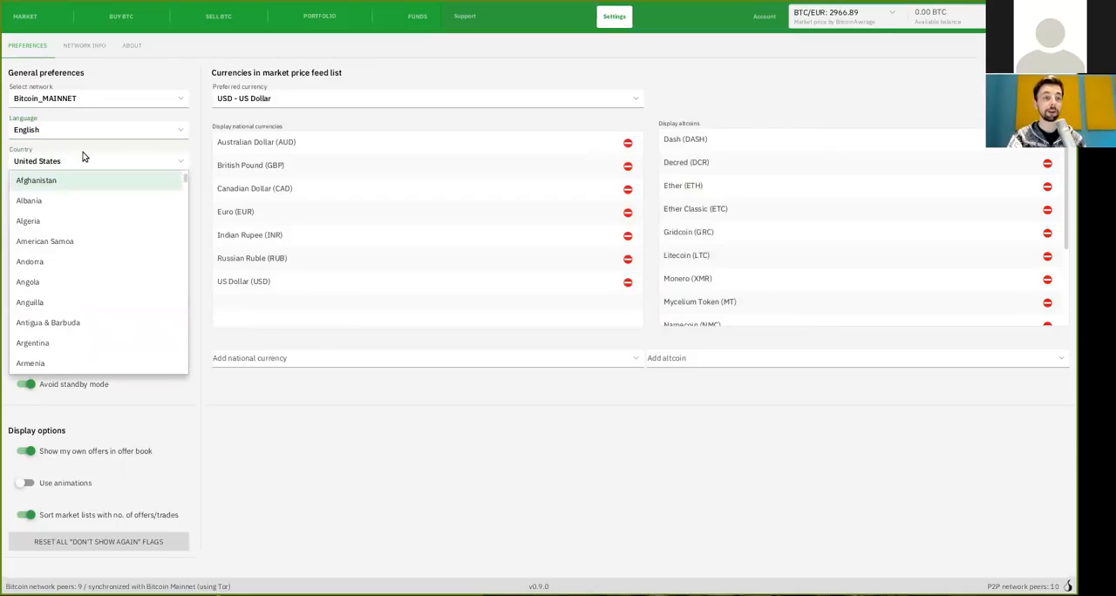
scroll(down, 3)
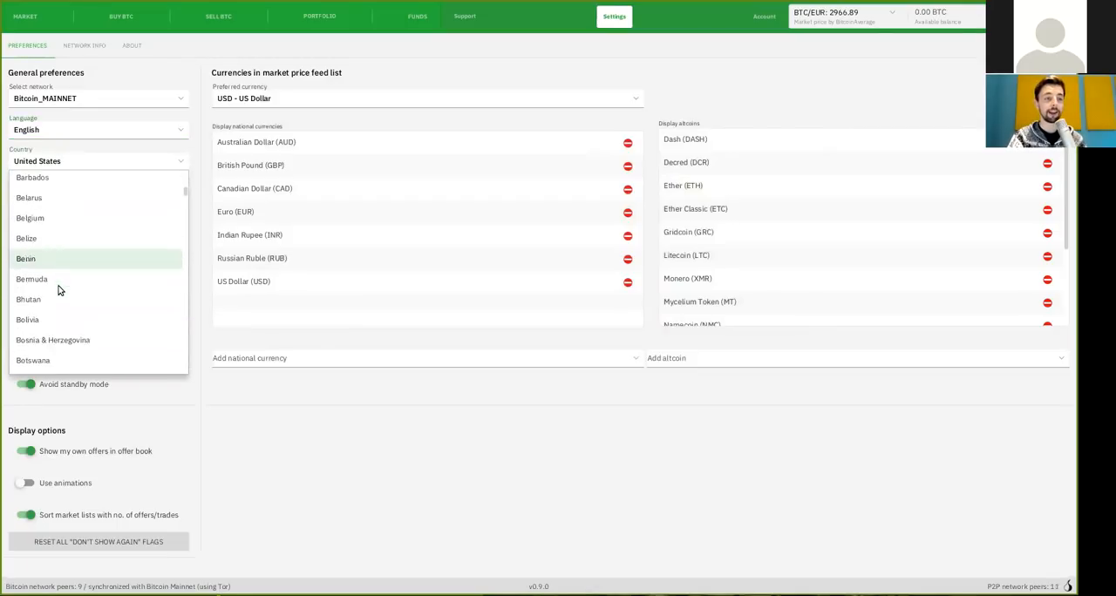
scroll(down, 3)
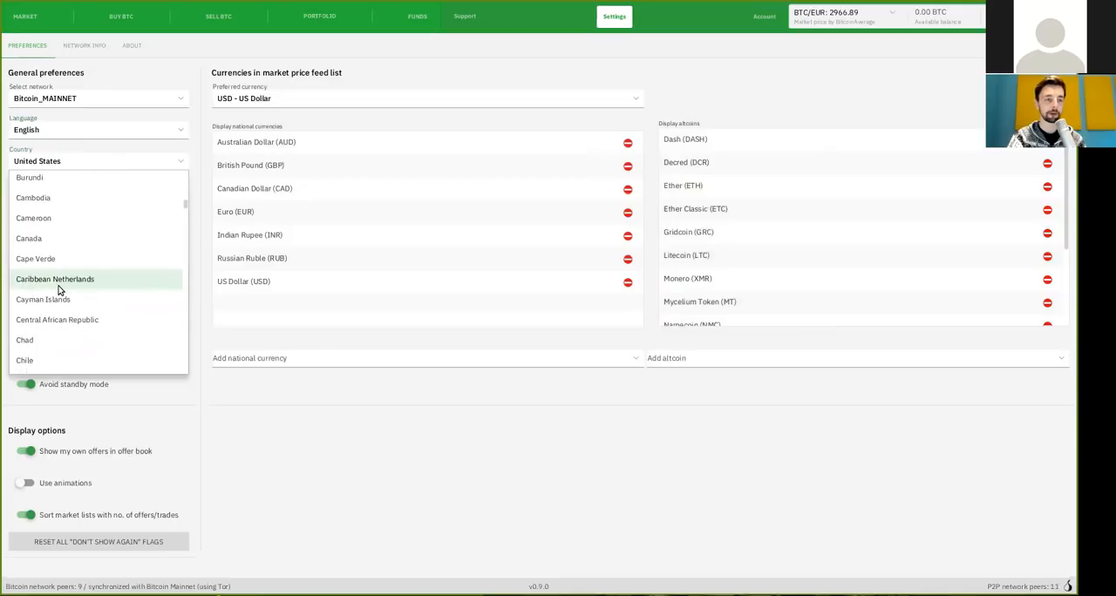
scroll(down, 3)
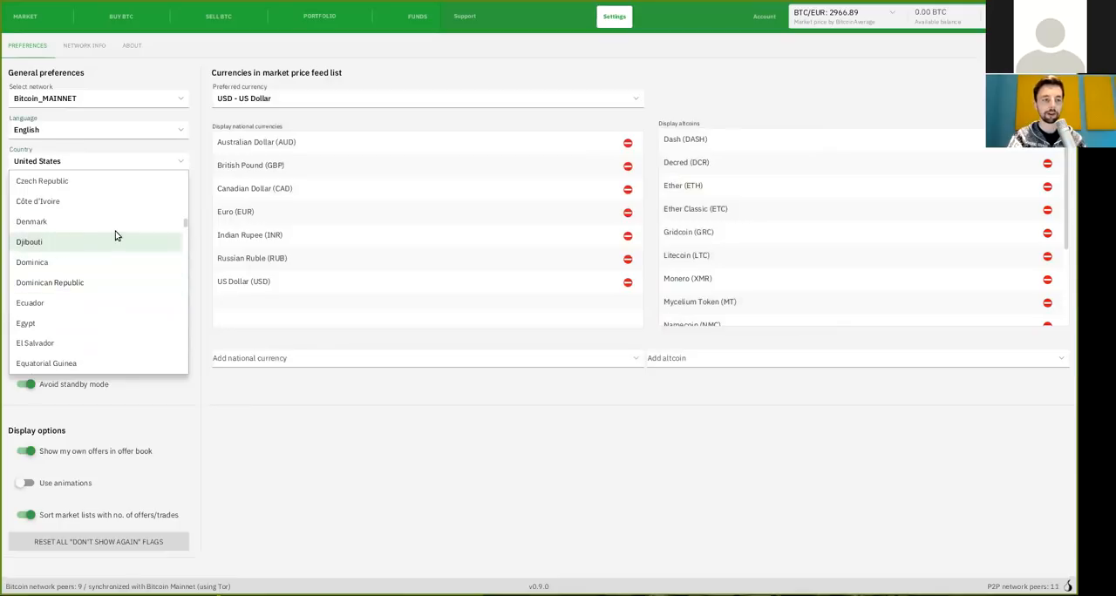
click(98, 129)
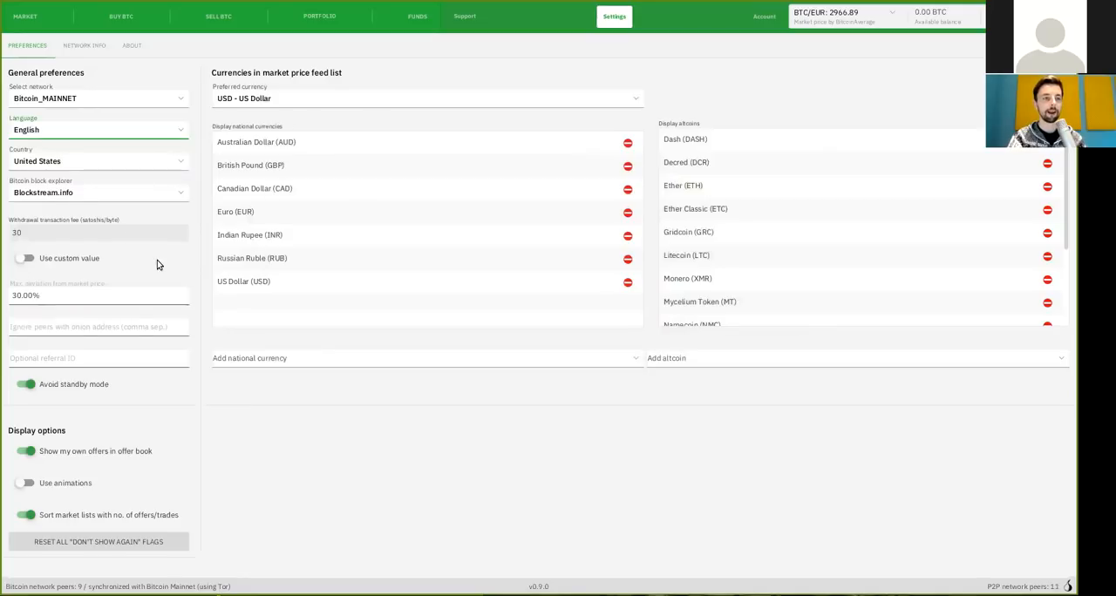
mouse_move(84, 188)
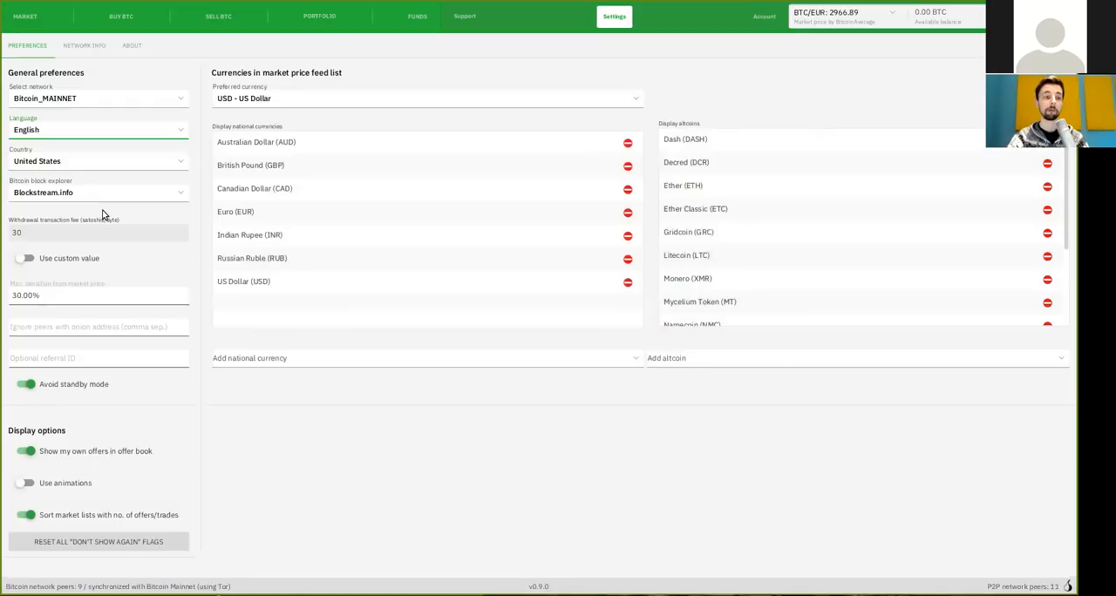
click(98, 192)
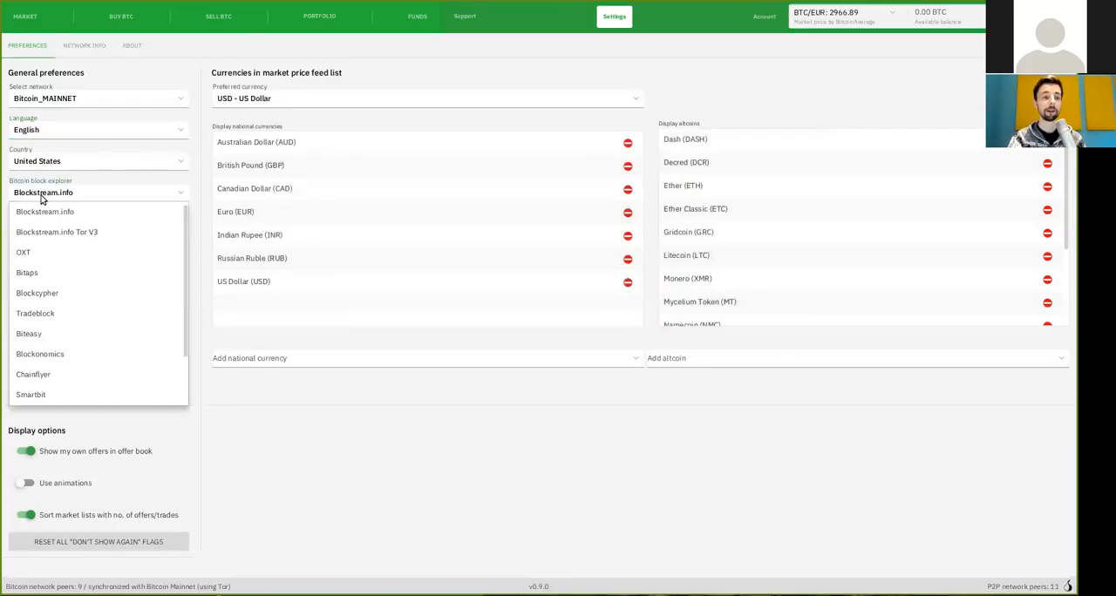
mouse_move(119, 218)
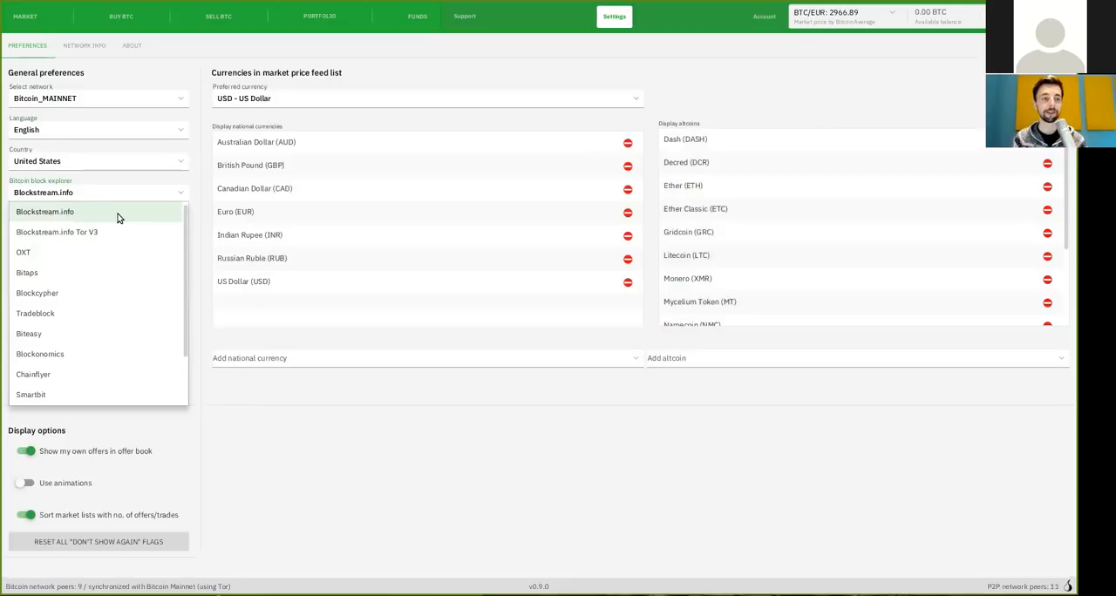
click(44, 211)
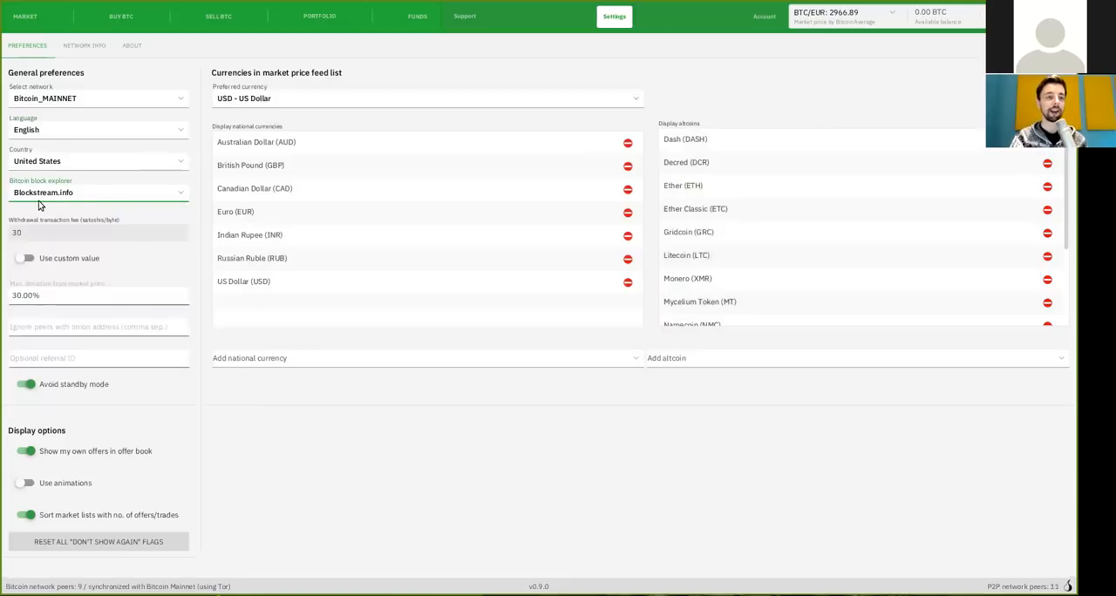
mouse_move(69, 209)
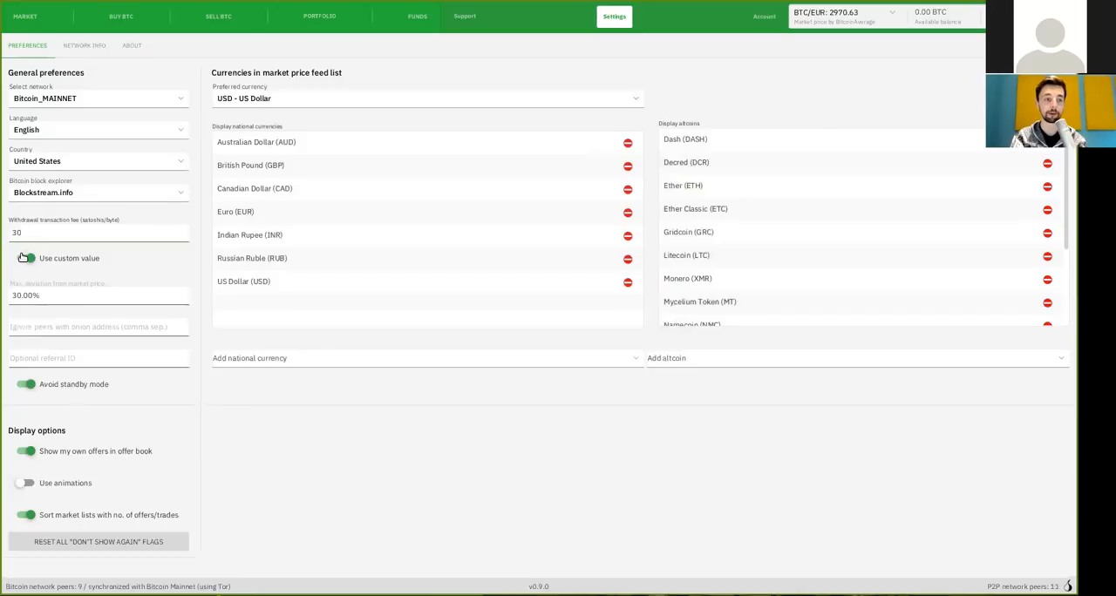
Turn off the custom withdrawal fee, keeping the default 30 sat/byte.
click(26, 257)
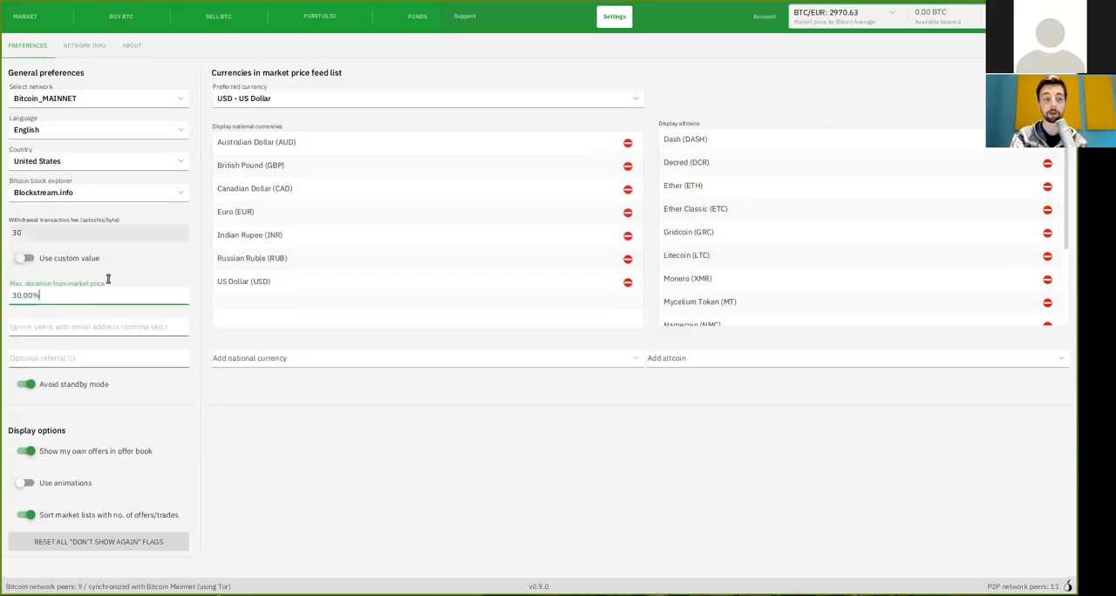
mouse_move(867, 96)
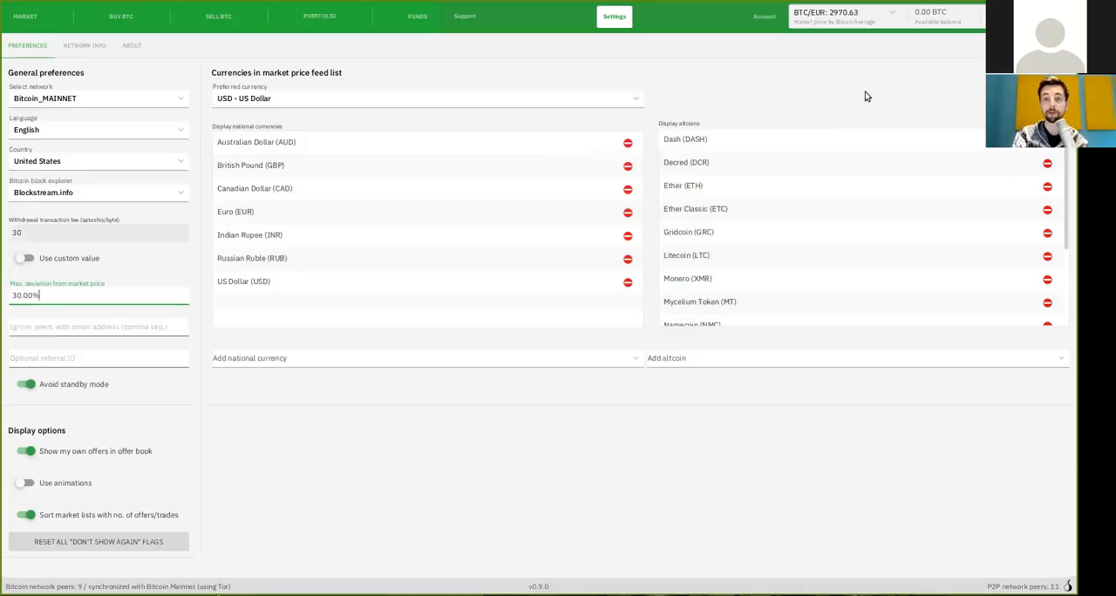
mouse_move(841, 21)
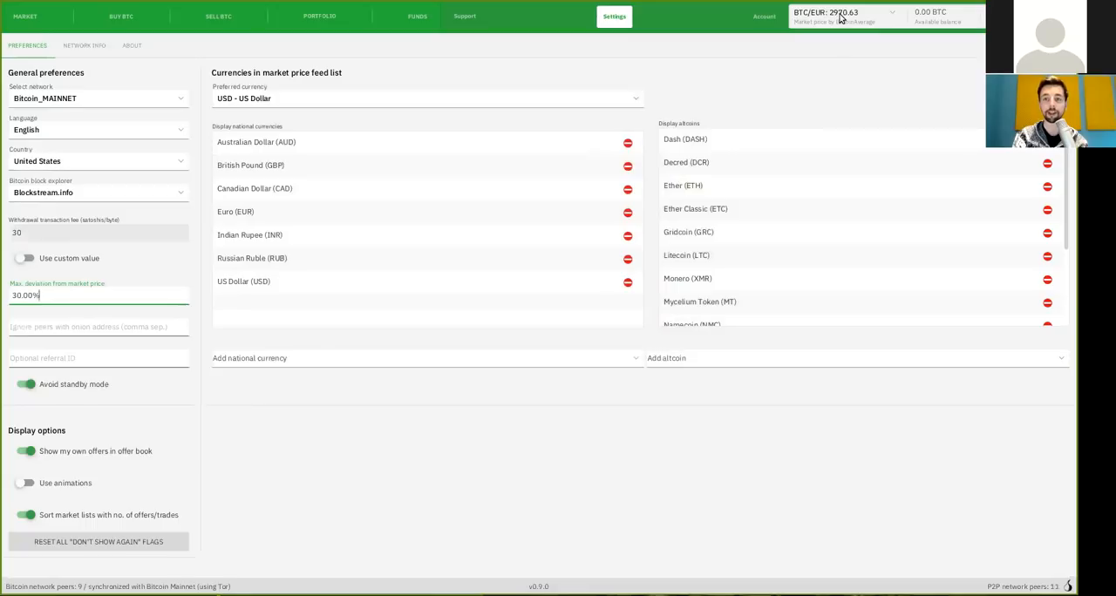
mouse_move(857, 28)
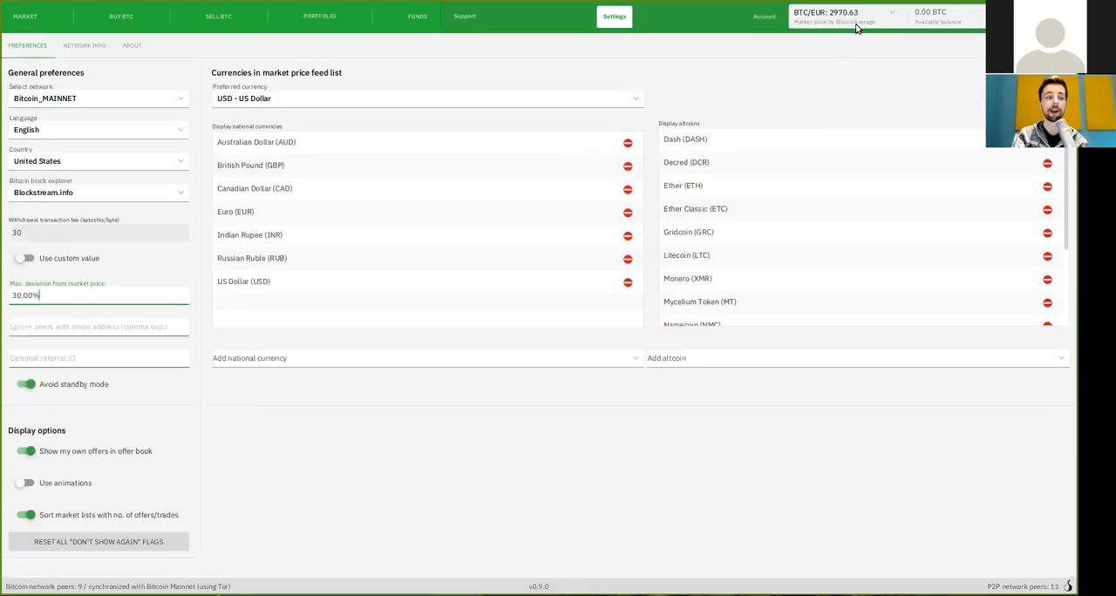
mouse_move(841, 22)
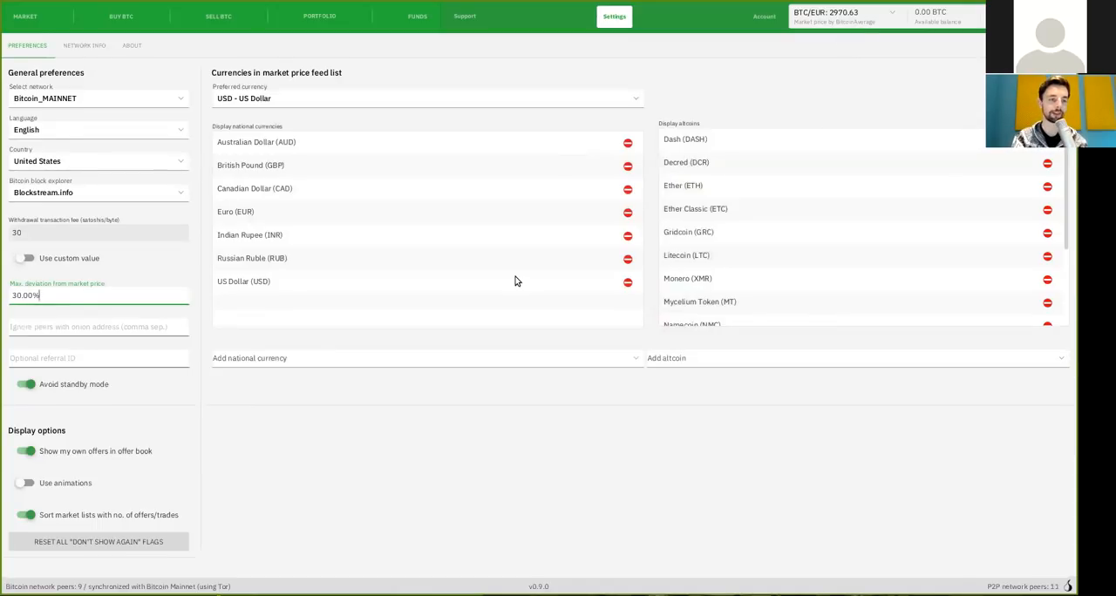
Switch on 'Use animations' and bring up the preferred currency list, still US Dollar.
click(99, 326)
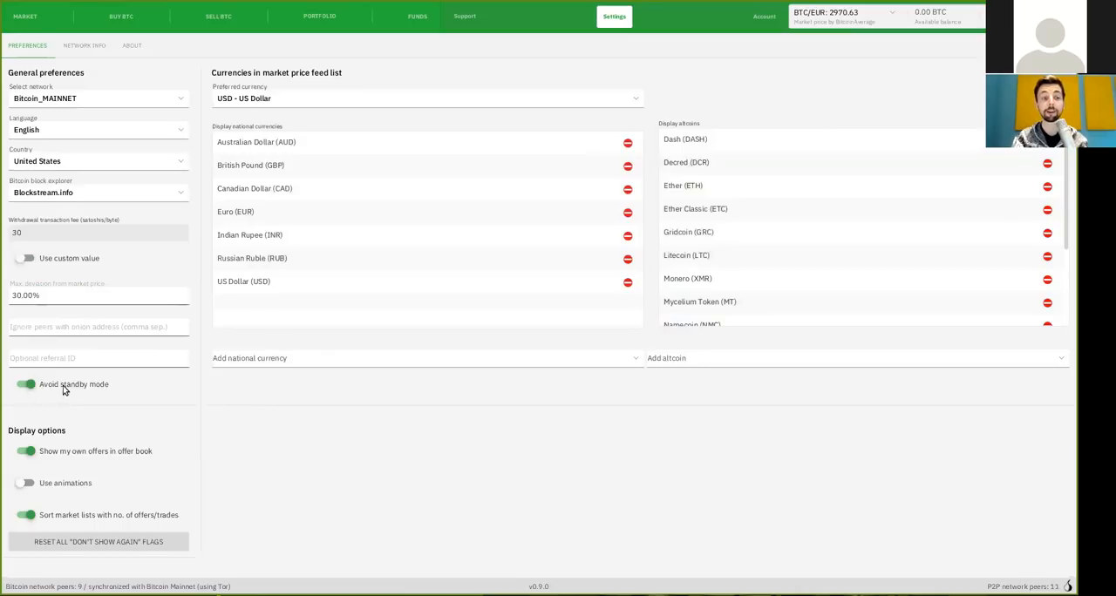
mouse_move(102, 378)
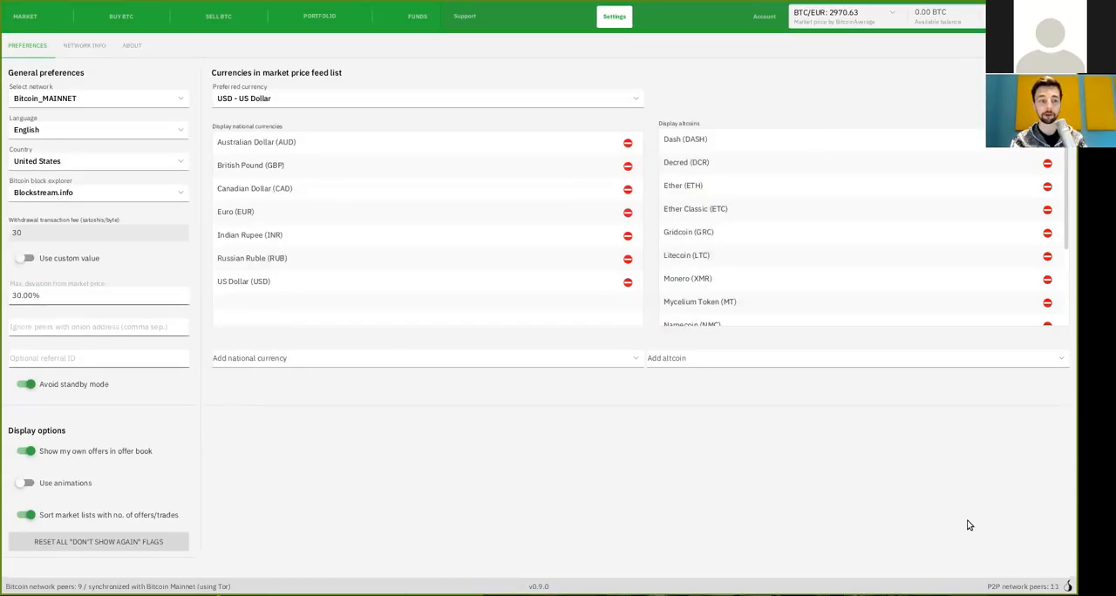
mouse_move(316, 396)
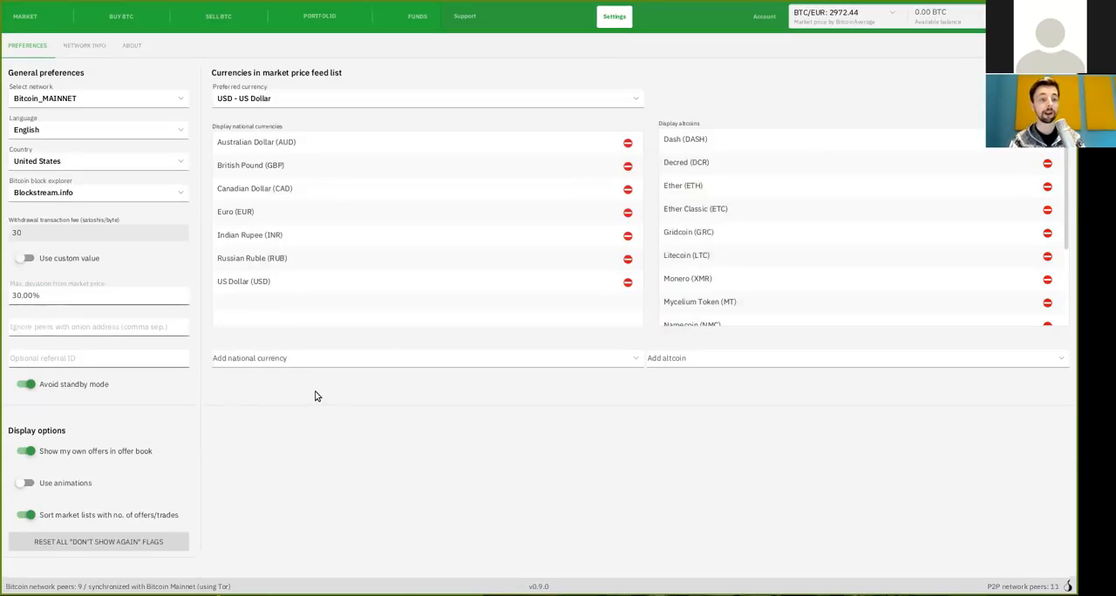
mouse_move(318, 340)
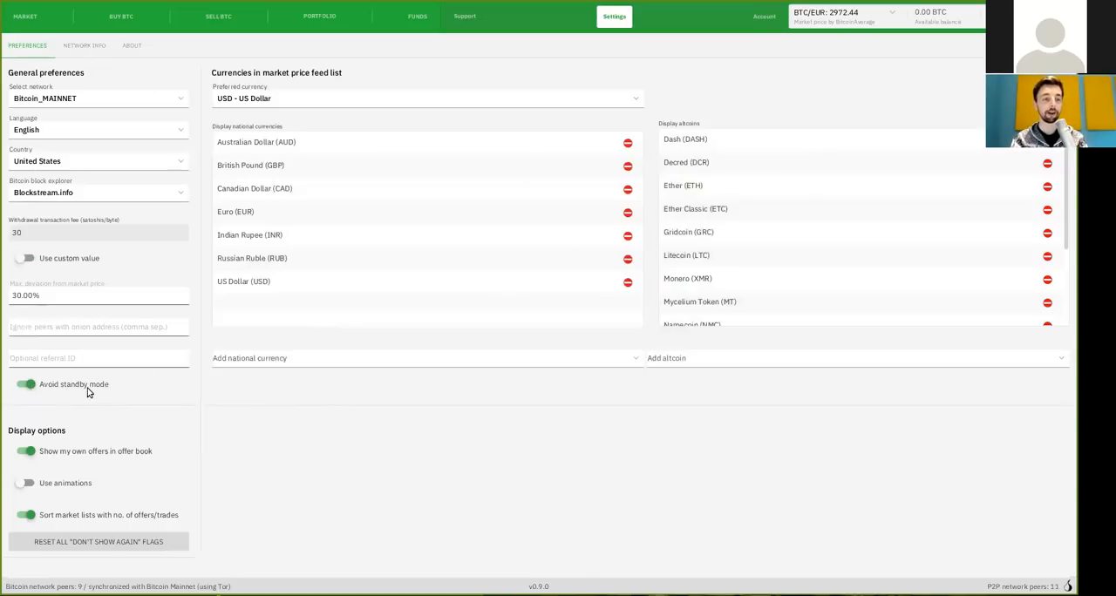
mouse_move(41, 444)
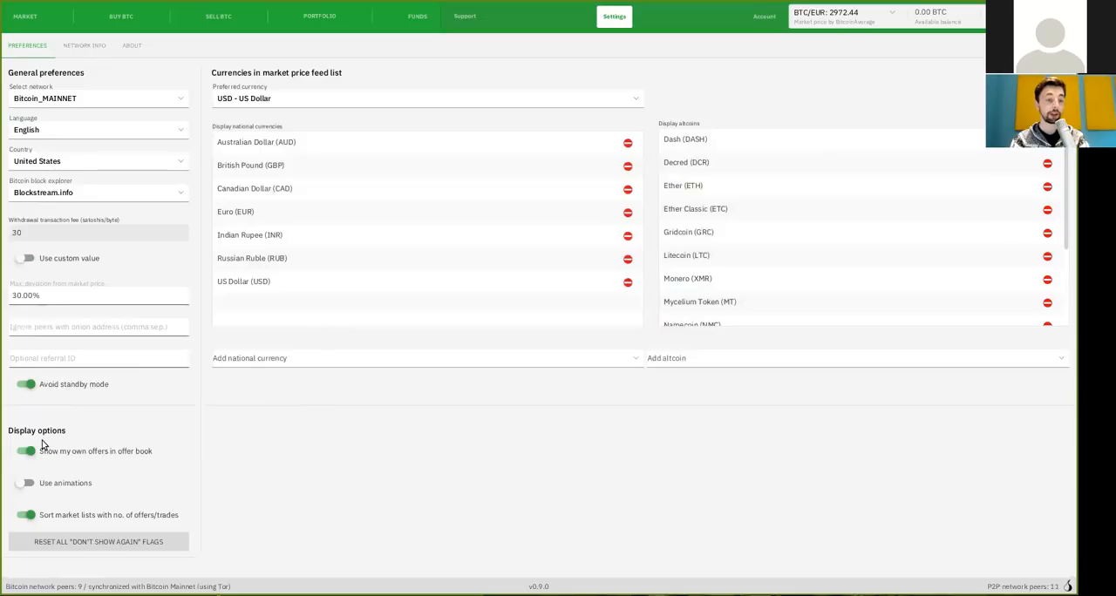
mouse_move(113, 471)
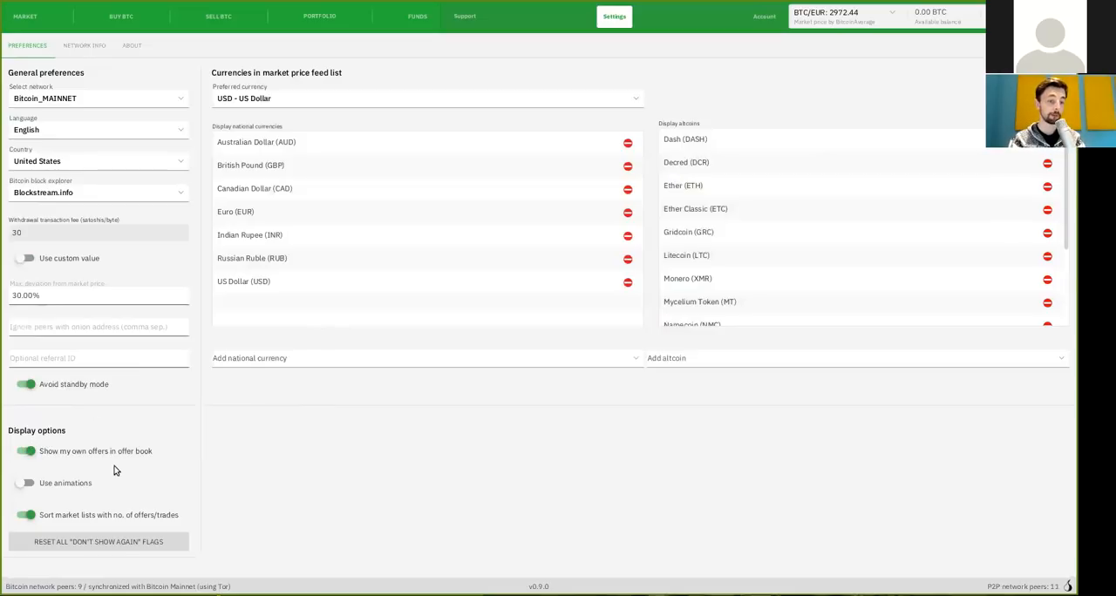
mouse_move(115, 465)
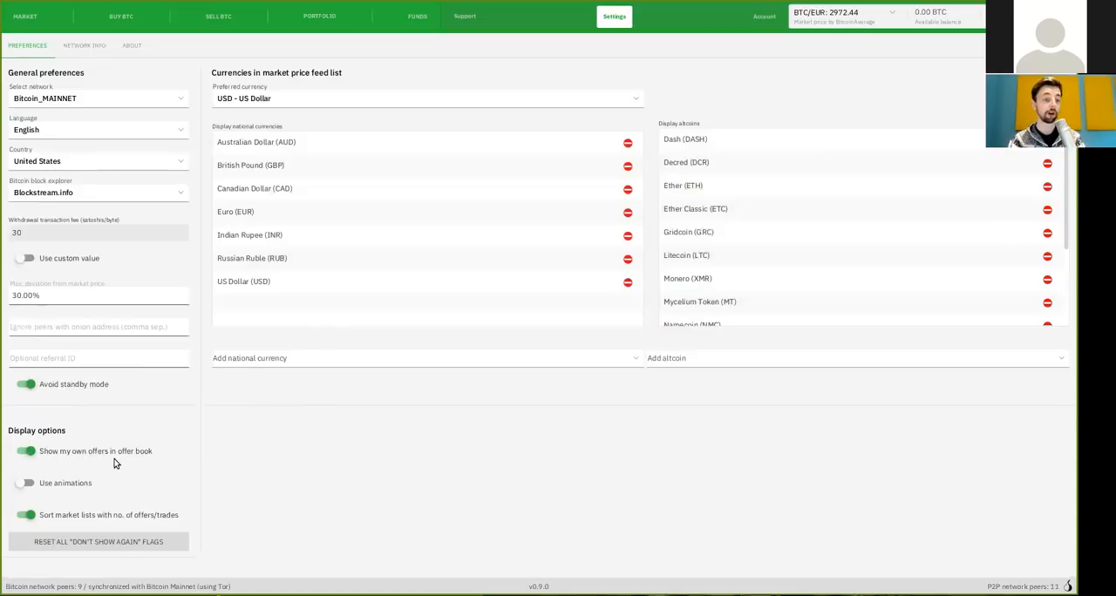
mouse_move(74, 459)
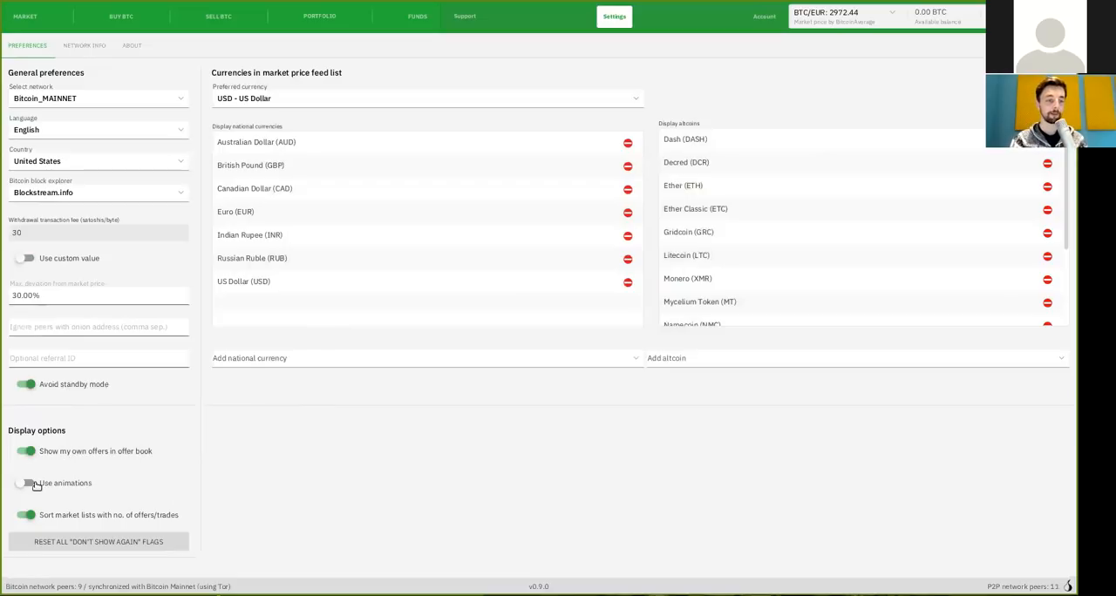
click(25, 483)
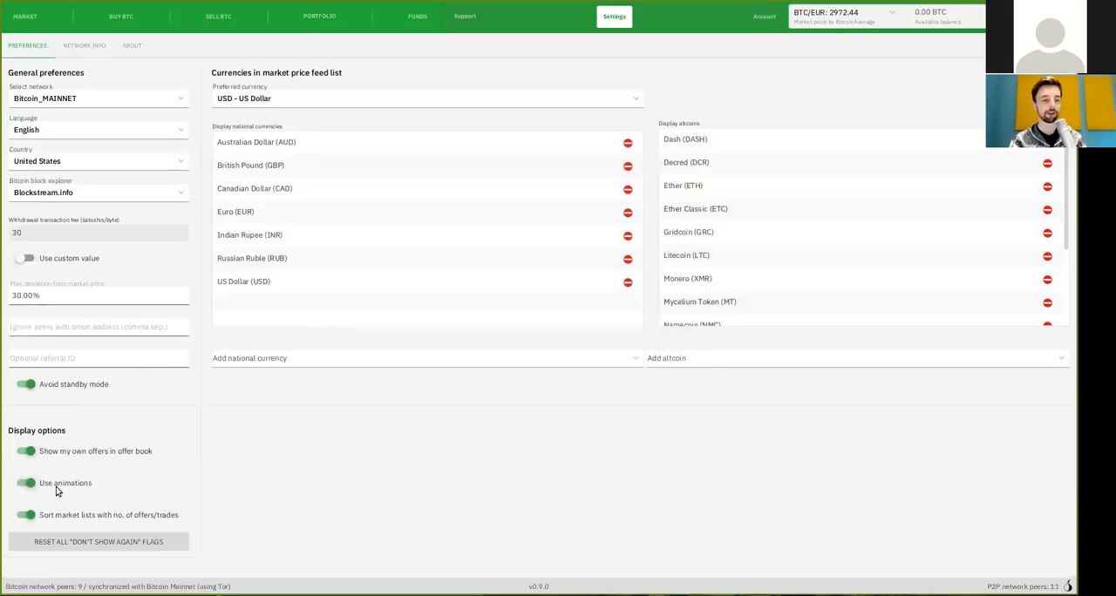
mouse_move(205, 488)
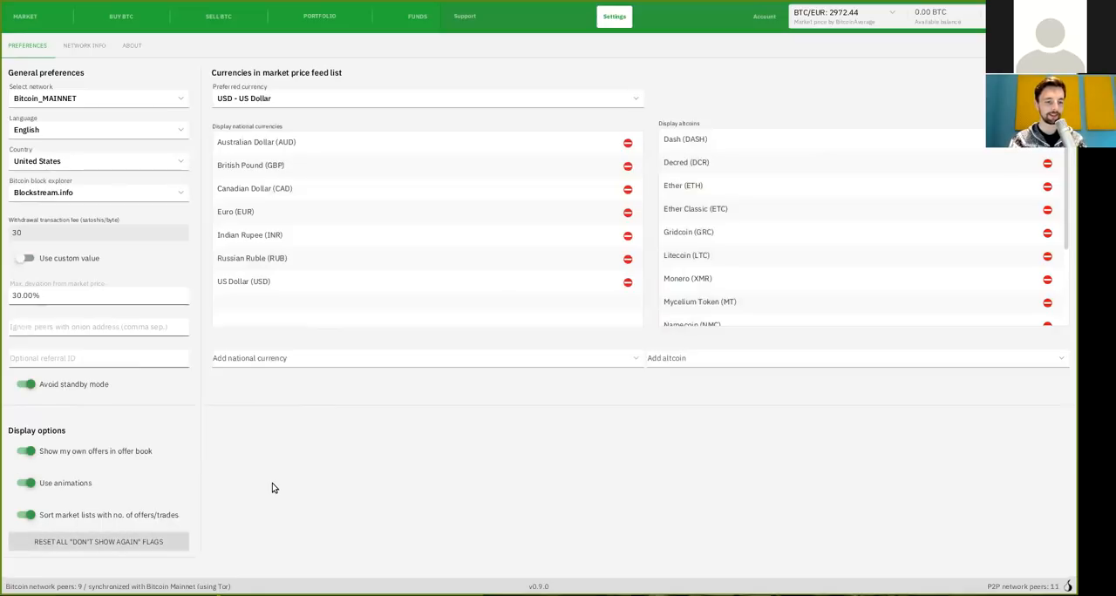
click(425, 97)
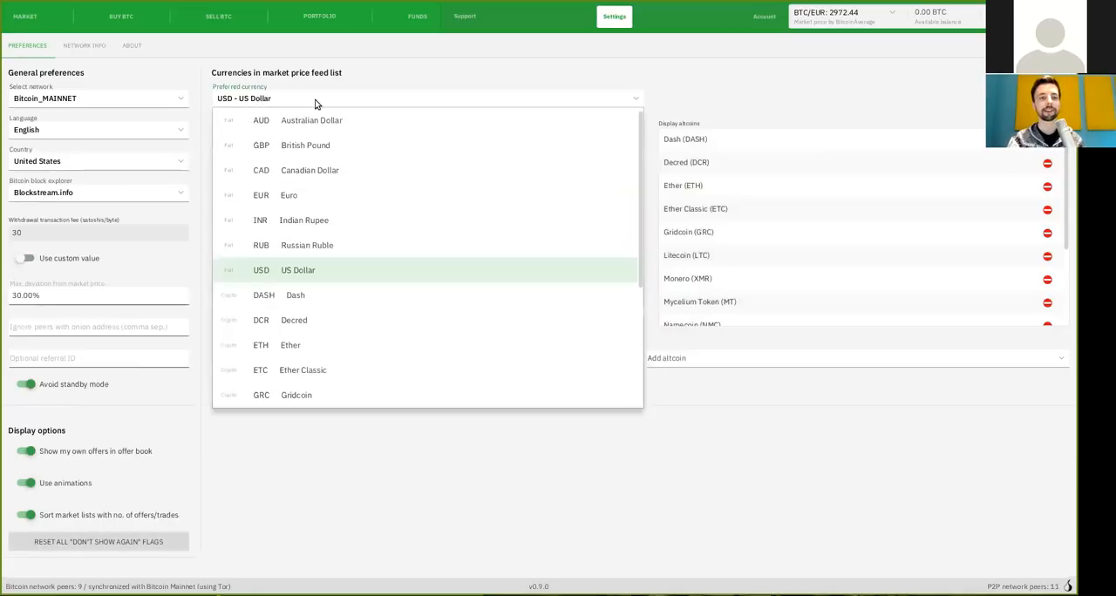
mouse_move(378, 272)
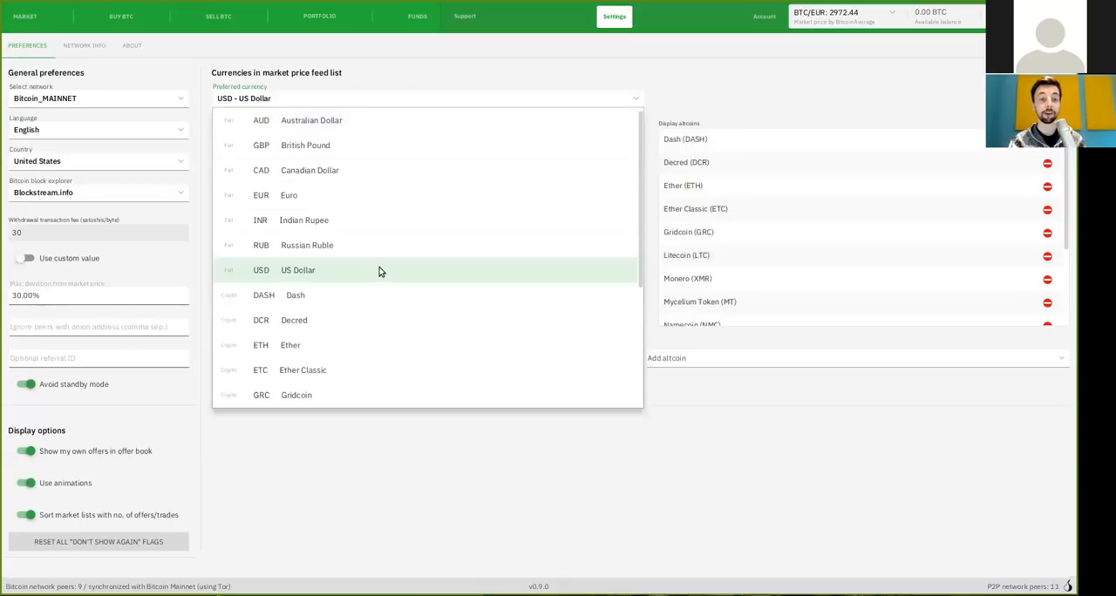
mouse_move(390, 121)
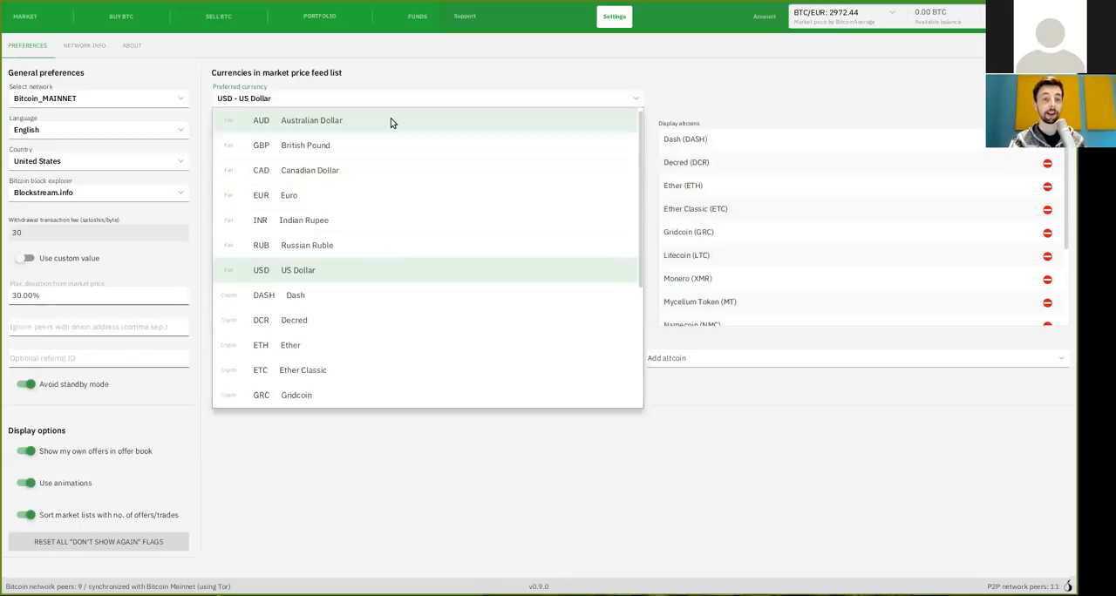
mouse_move(304, 320)
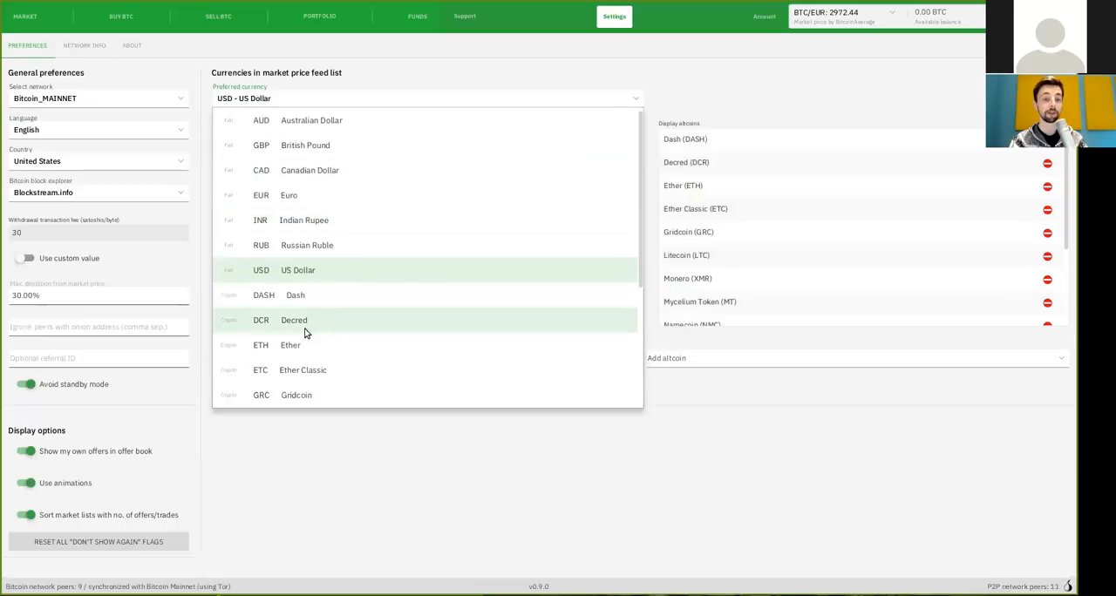
mouse_move(288, 195)
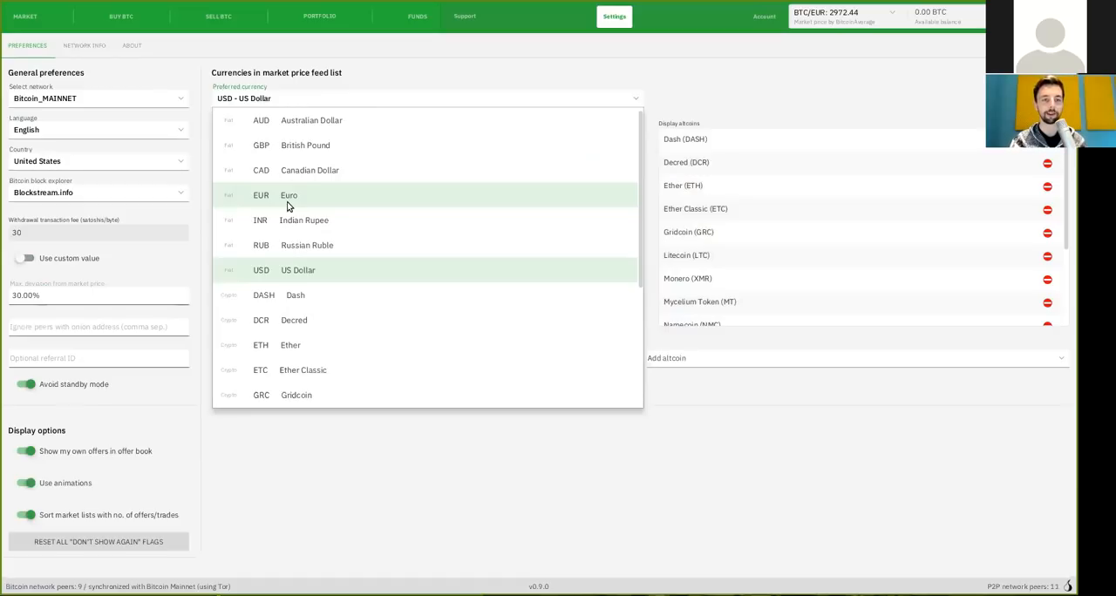
Select EUR - Euro as the preferred market price currency.
click(288, 195)
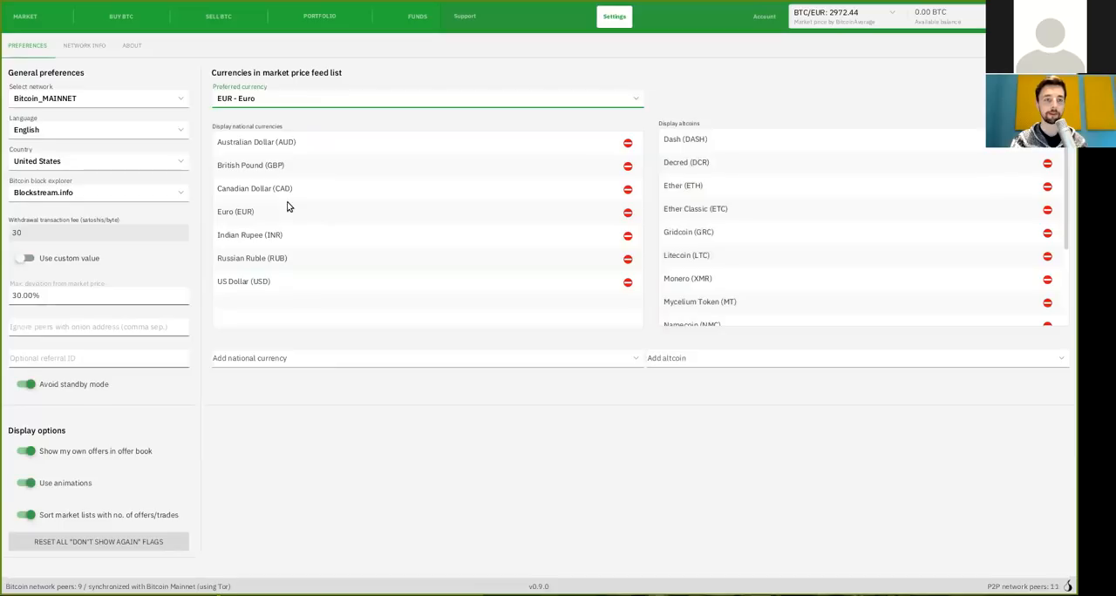
mouse_move(263, 150)
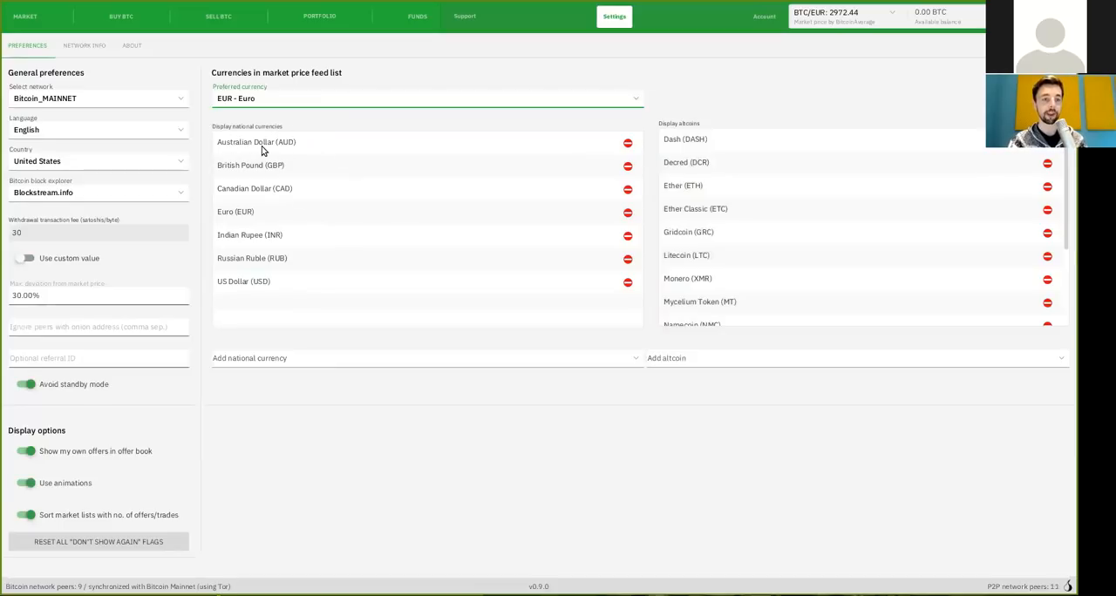
mouse_move(289, 253)
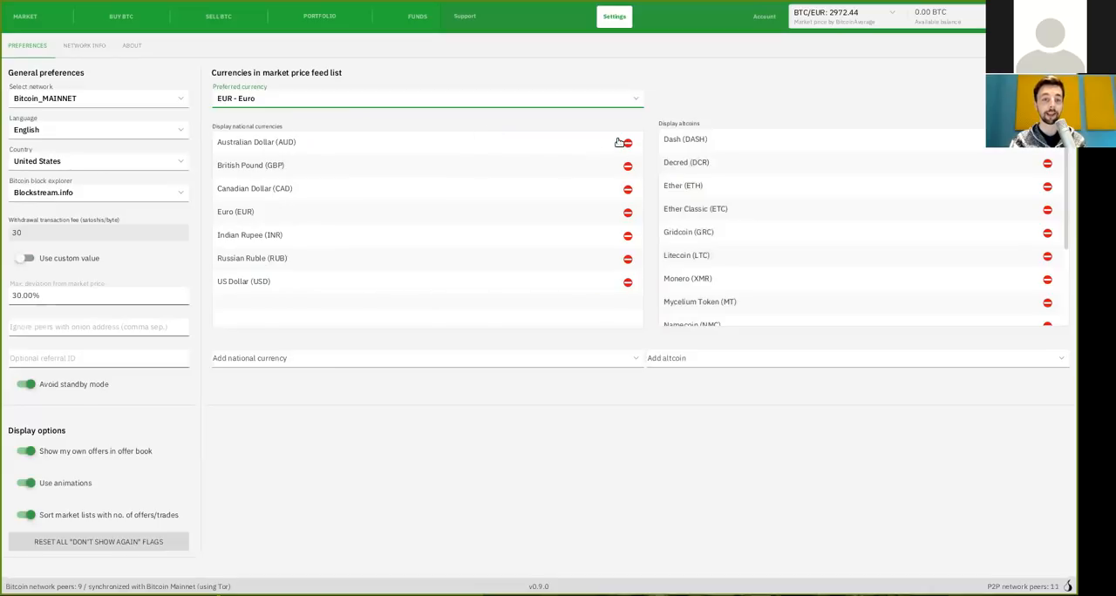
Remove Australian Dollar and Indian Rupee from the displayed national currencies.
click(627, 142)
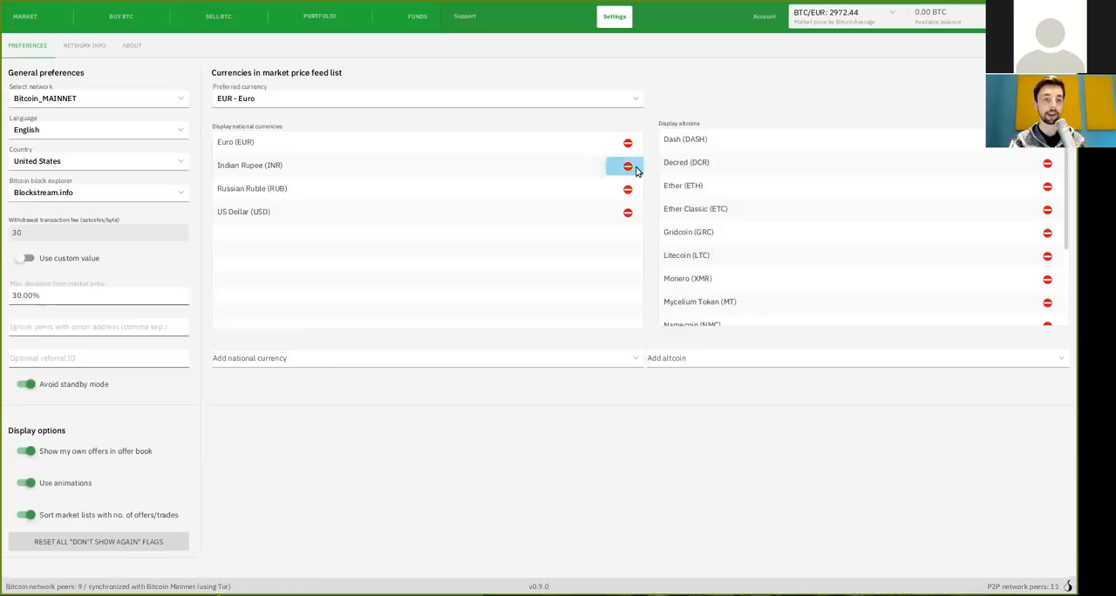
click(627, 166)
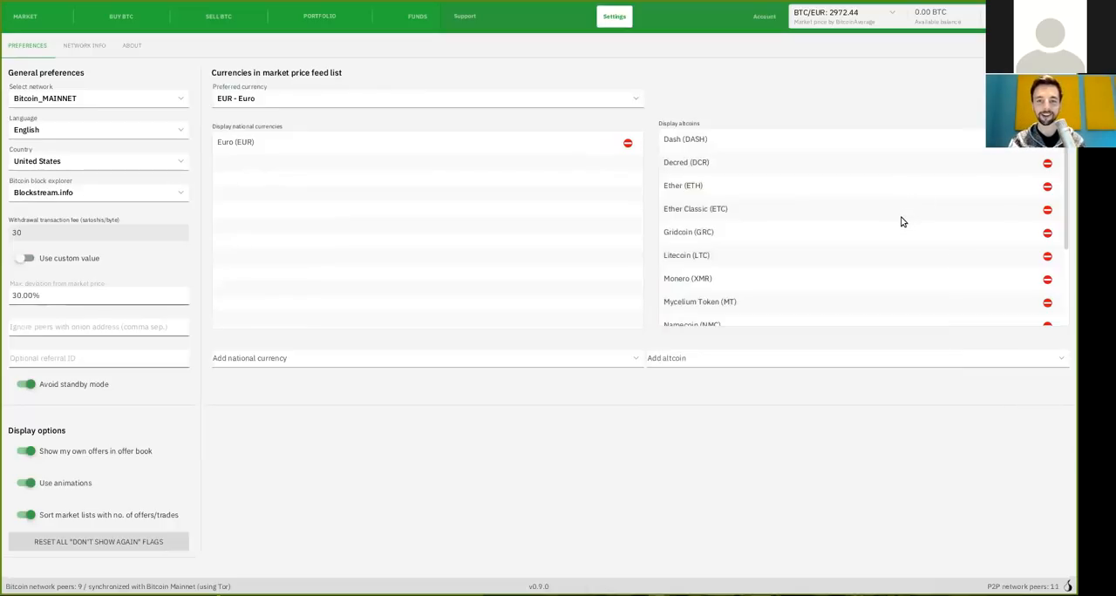
mouse_move(686, 129)
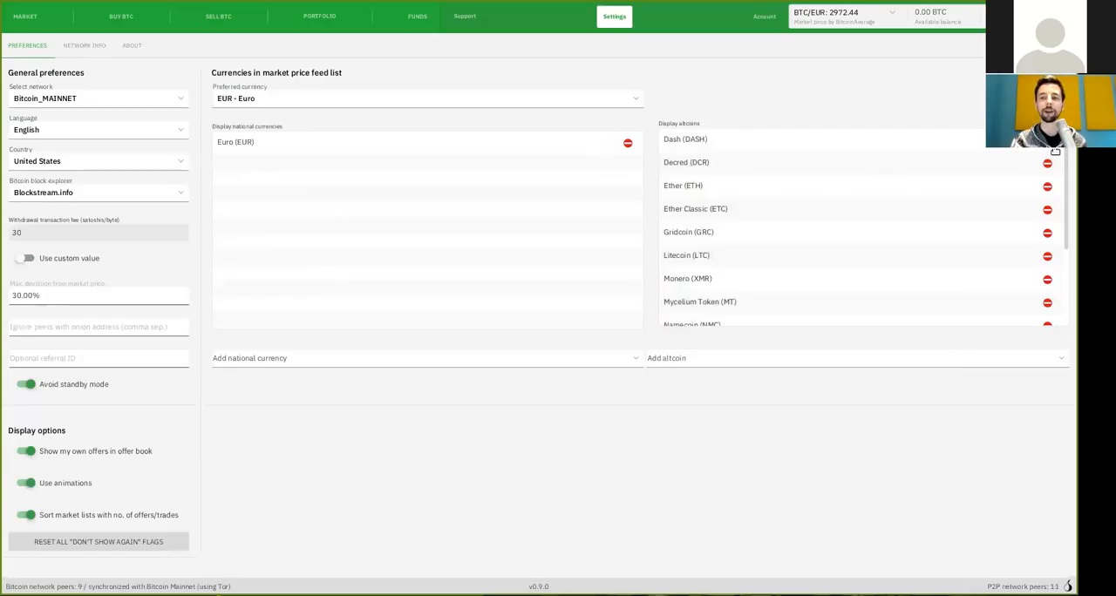
Scroll down to the Display altcoins list.
scroll(down, 3)
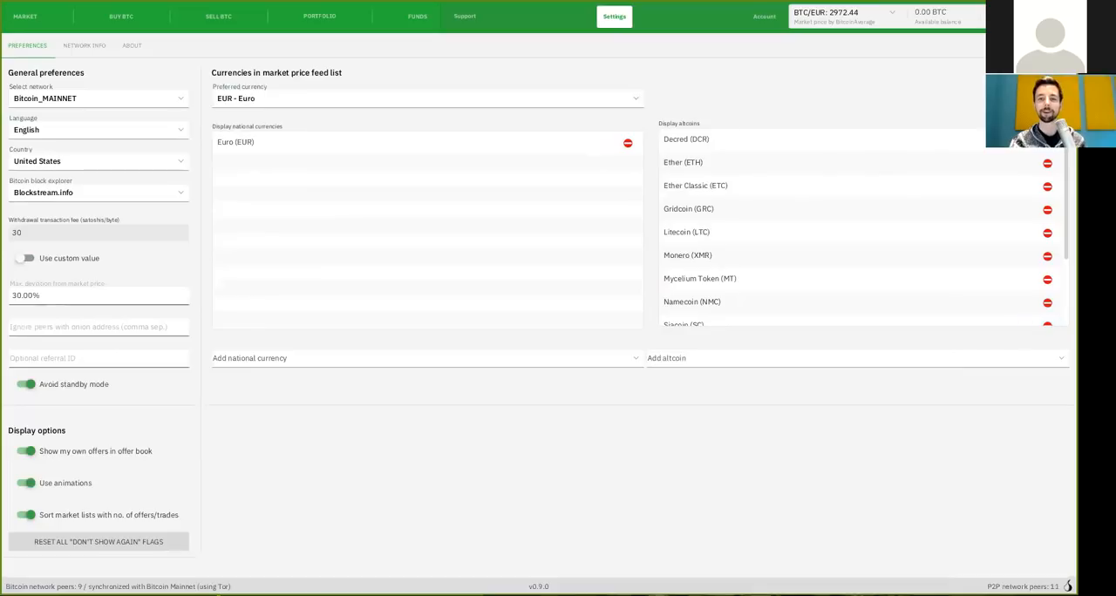
scroll(down, 3)
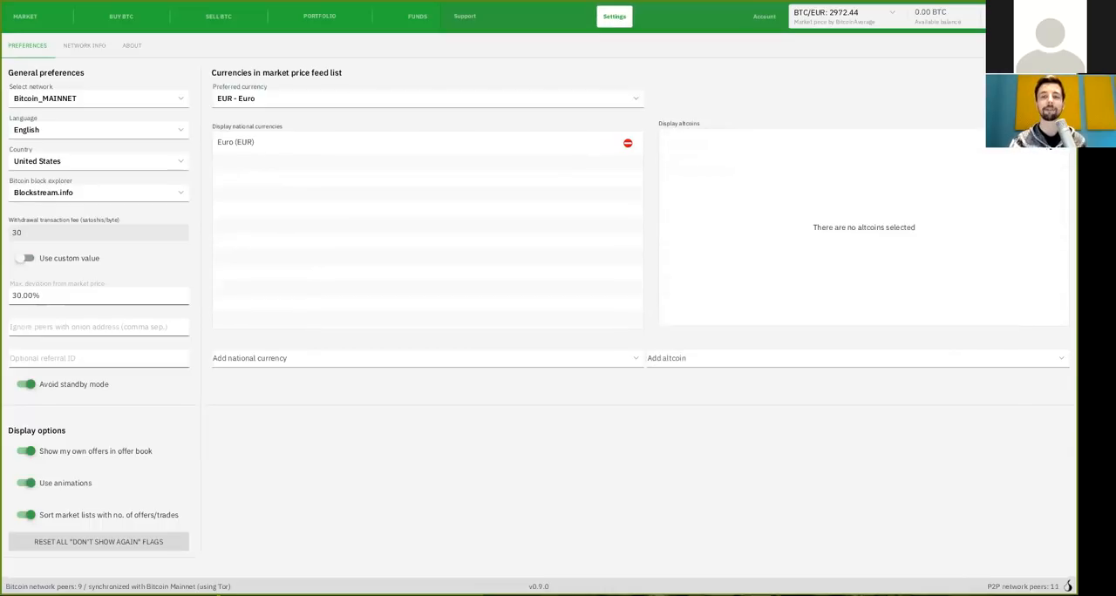
mouse_move(906, 245)
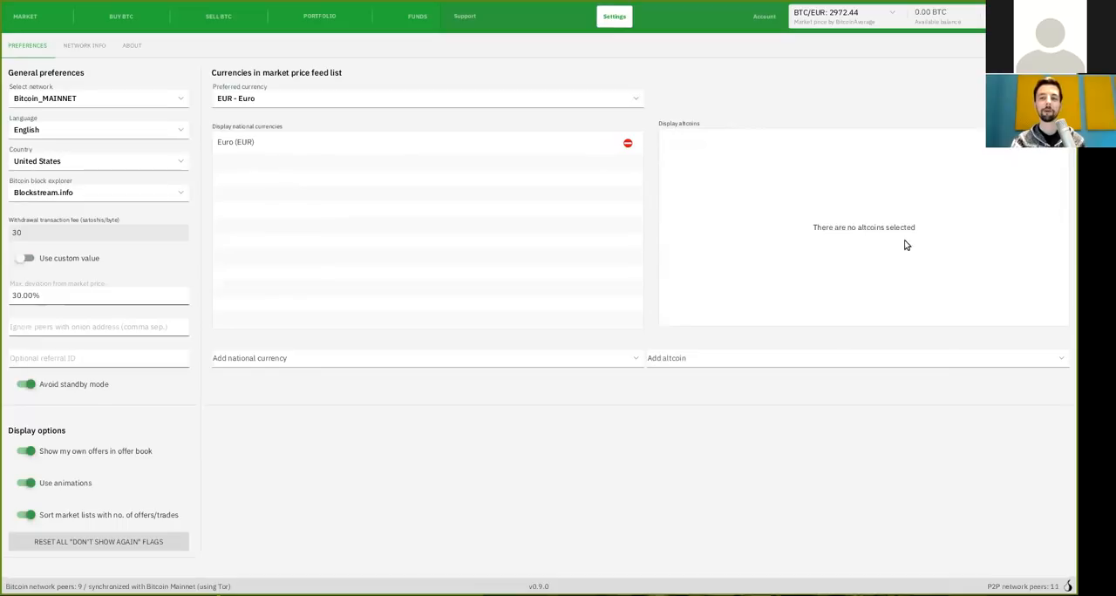
mouse_move(938, 272)
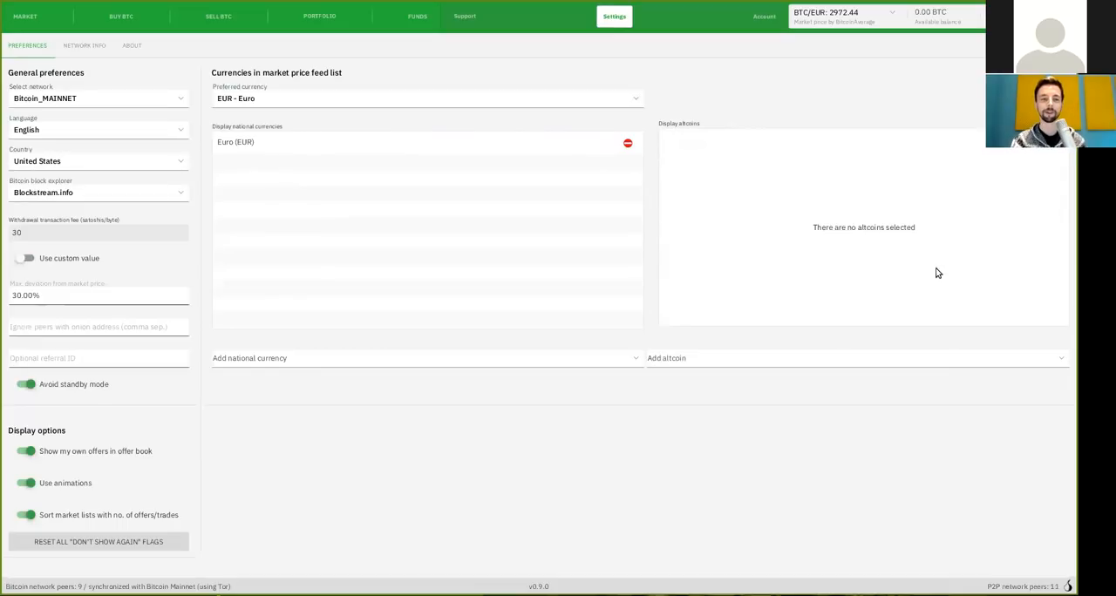
mouse_move(488, 106)
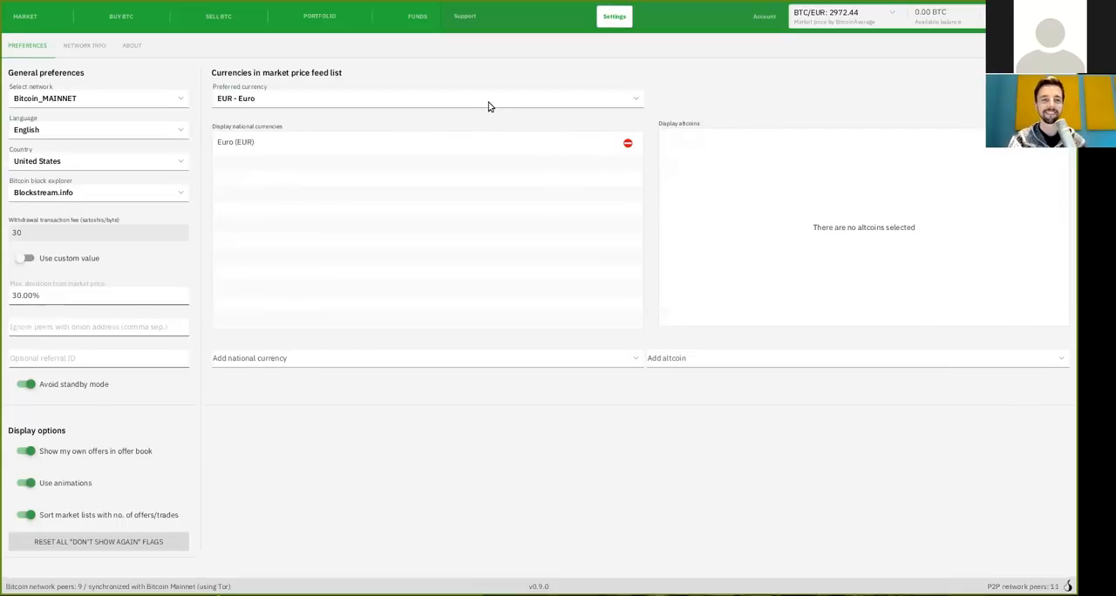
Browse the national currencies to add without adding any, leaving Euro and no altcoins.
click(428, 97)
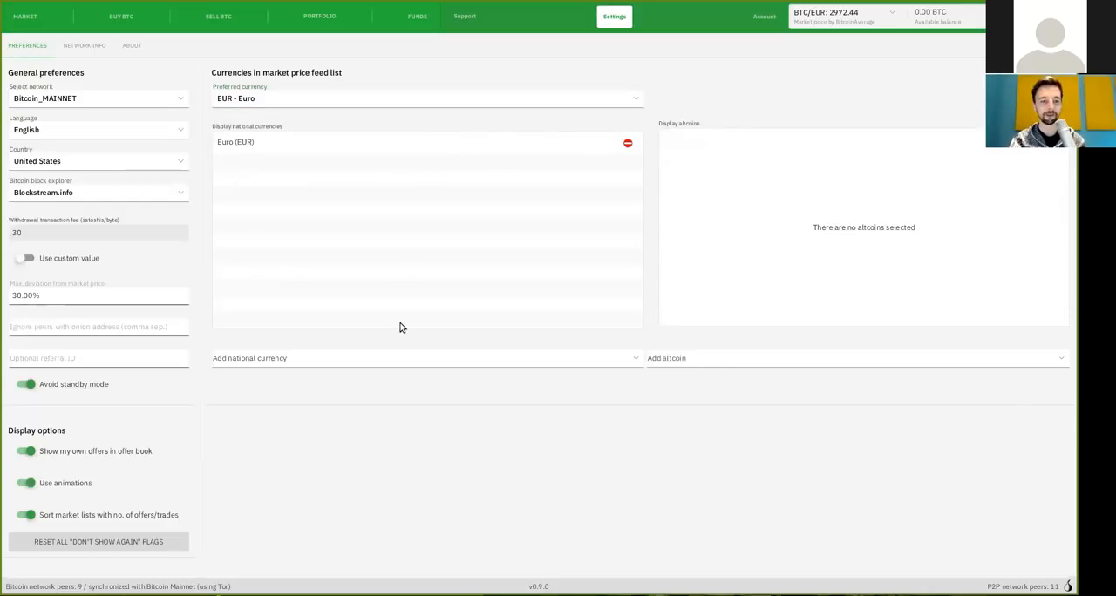
click(426, 358)
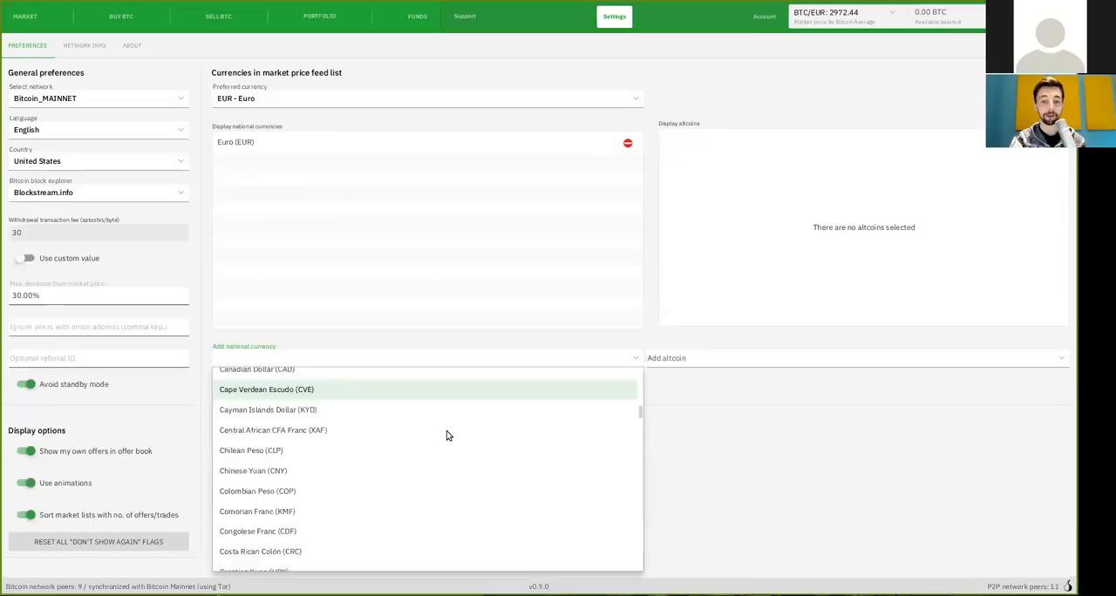
scroll(down, 3)
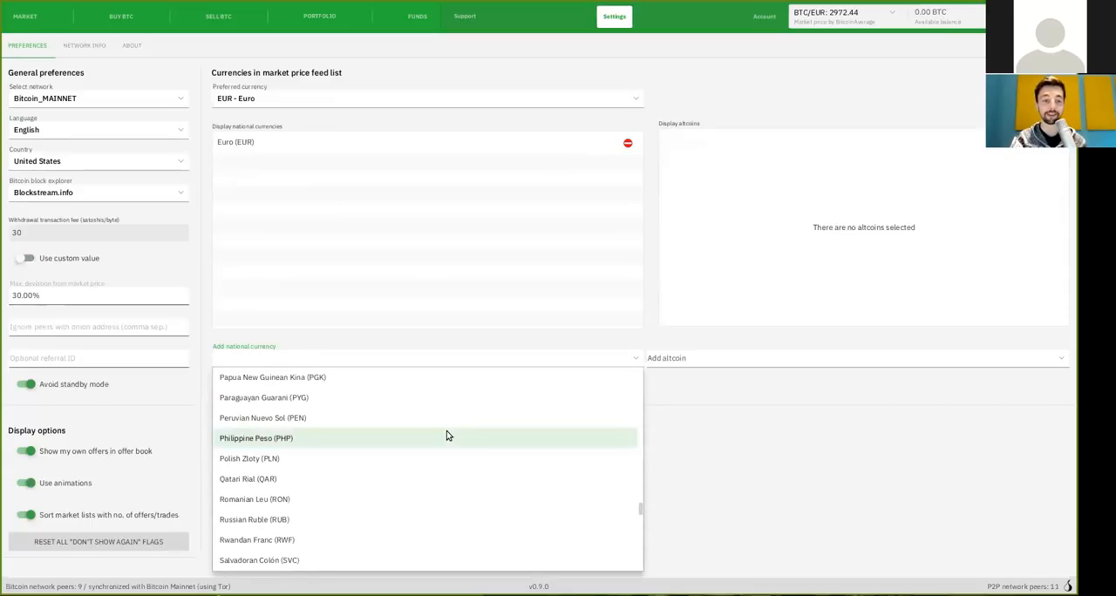
click(745, 373)
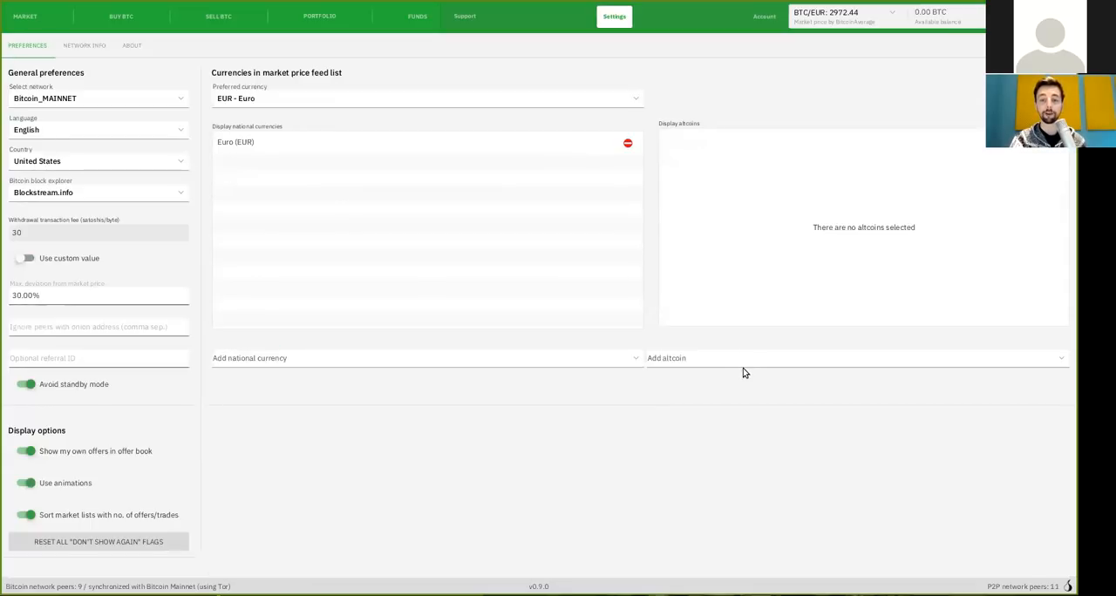
click(857, 357)
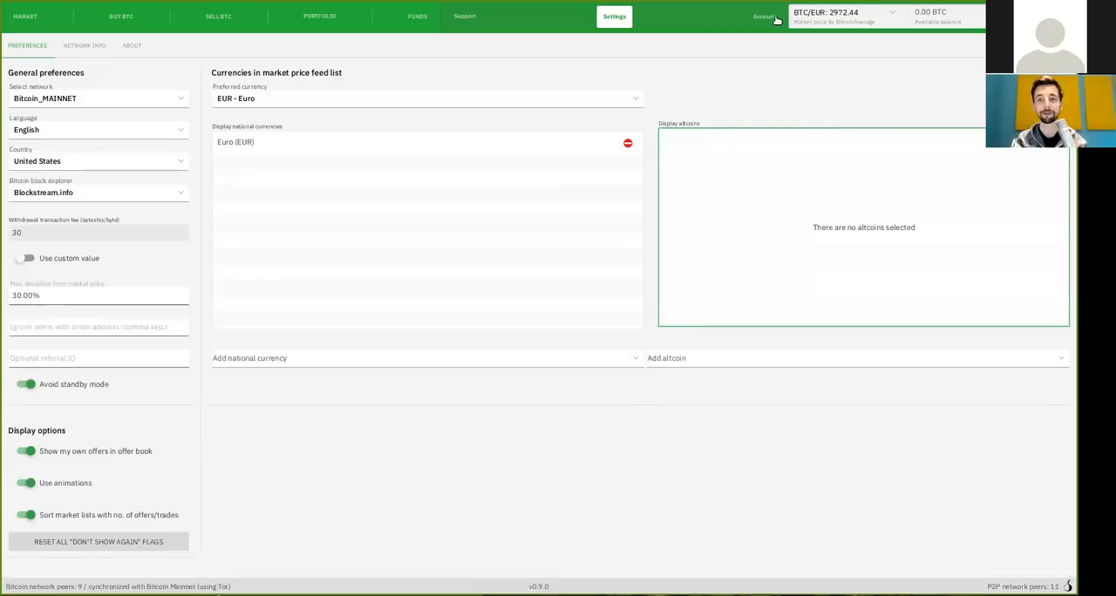
mouse_move(745, 97)
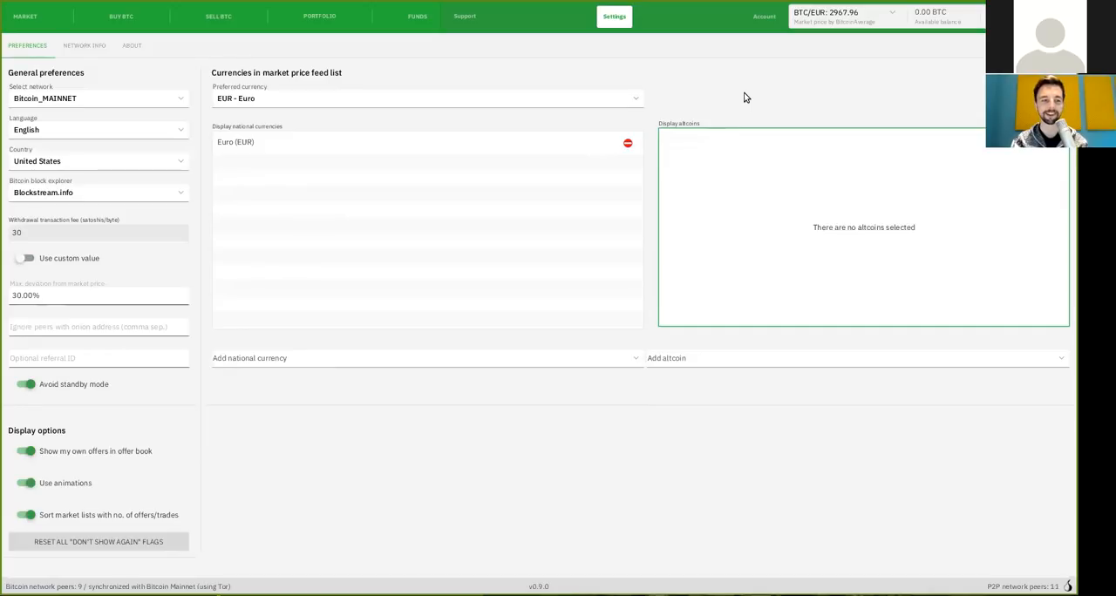
mouse_move(11, 49)
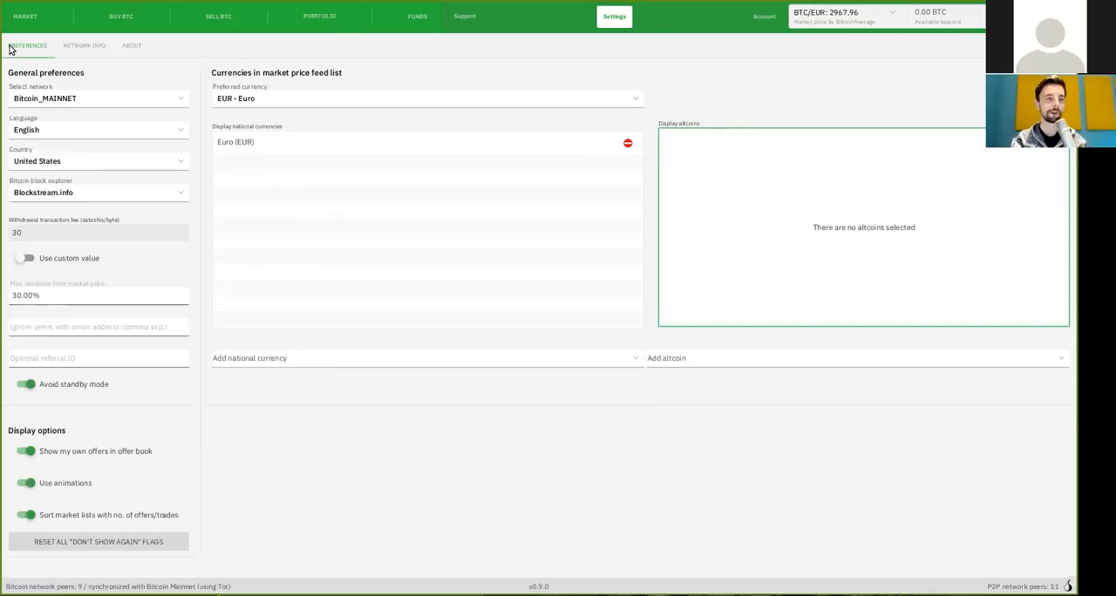
Switch to the Network Info tab showing Tor, provided Core nodes and P2P peers.
click(84, 45)
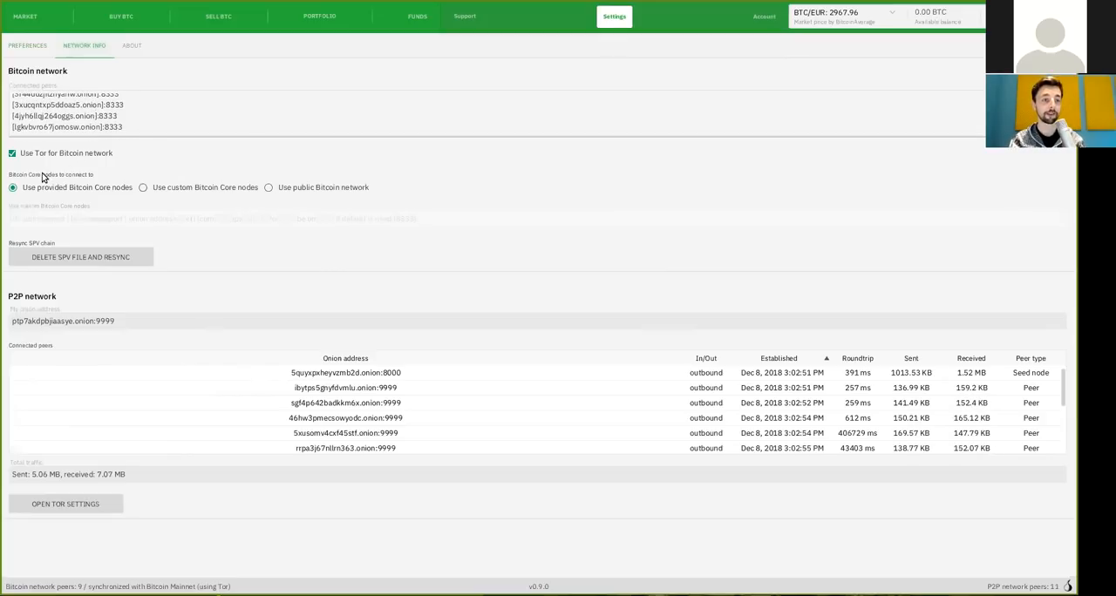
mouse_move(46, 173)
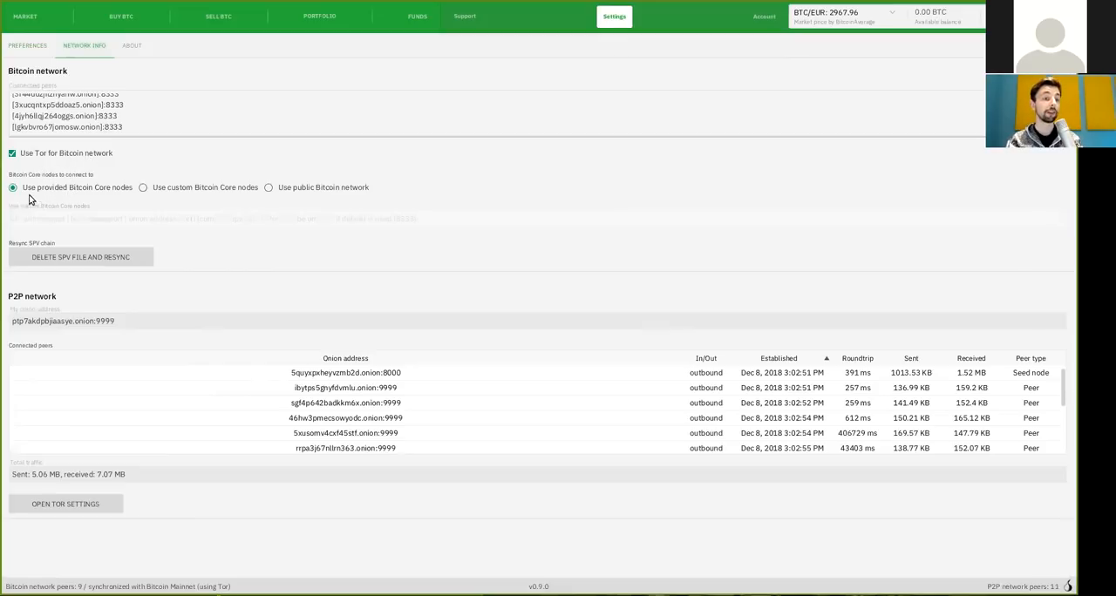
mouse_move(106, 195)
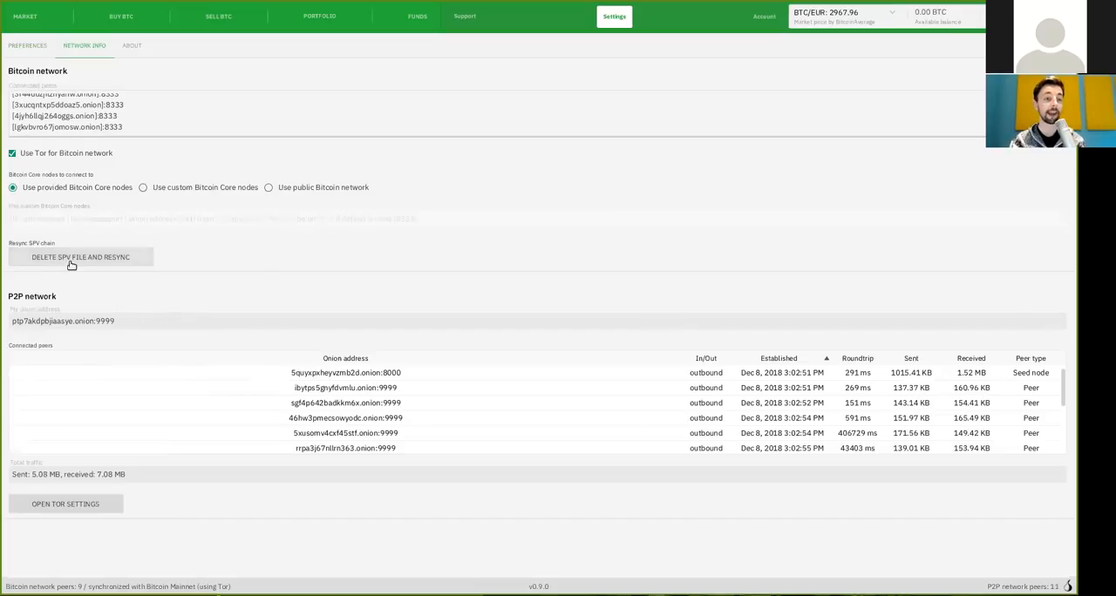
mouse_move(244, 281)
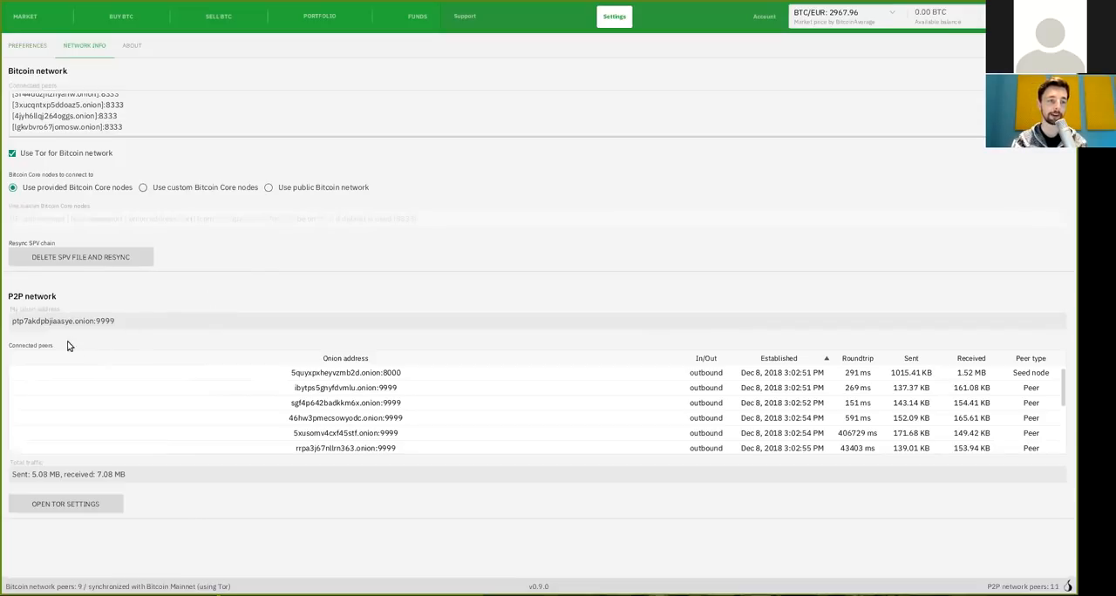
mouse_move(183, 304)
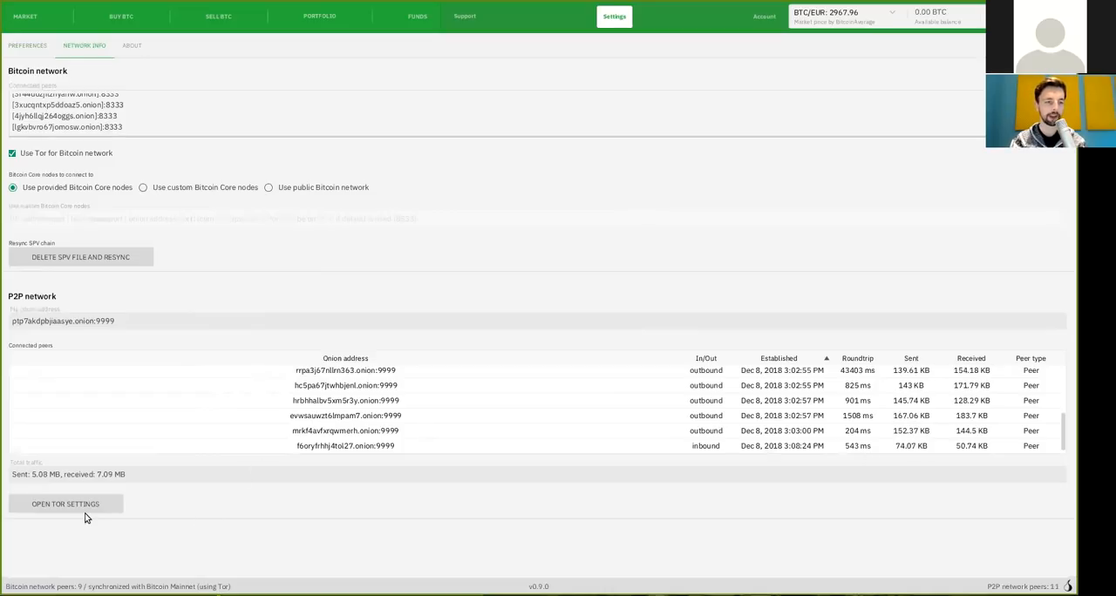
mouse_move(143, 68)
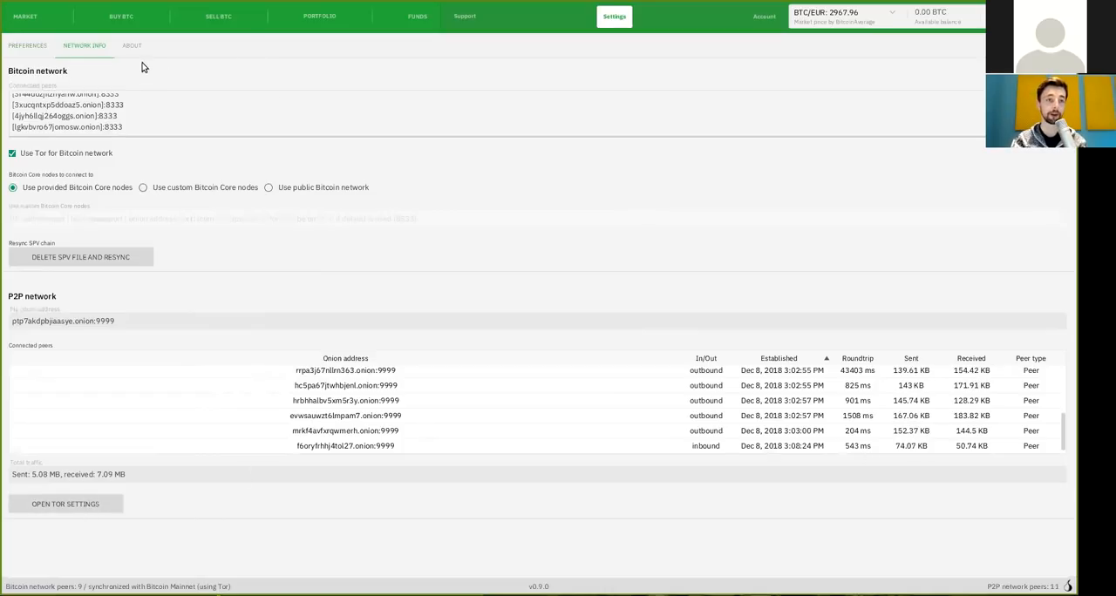
Review the About tab (version 0.9.0, data providers), then go back to Preferences.
click(131, 45)
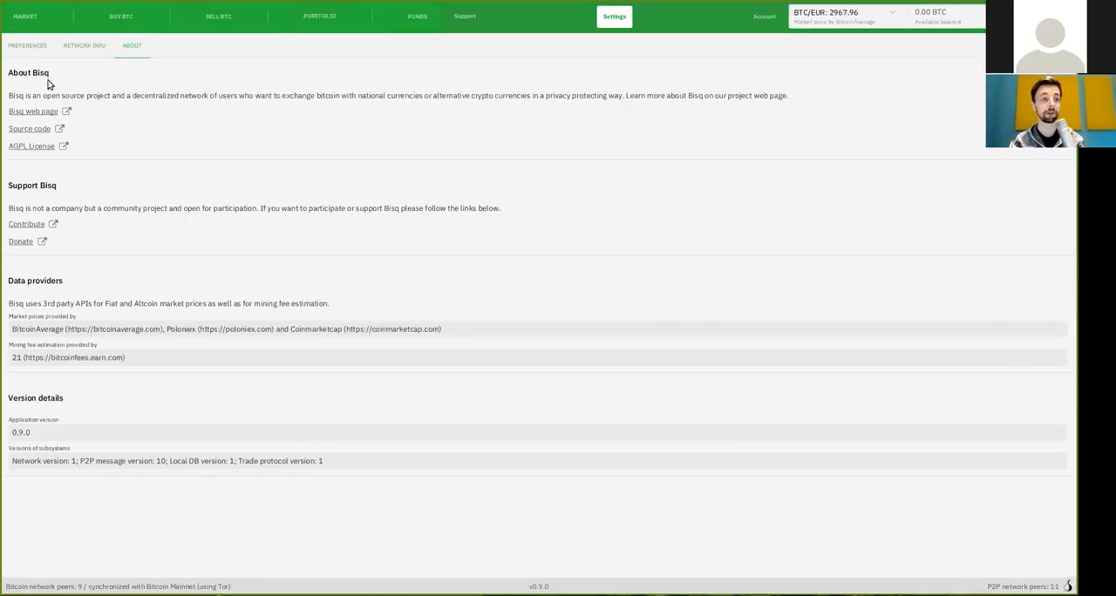
mouse_move(88, 112)
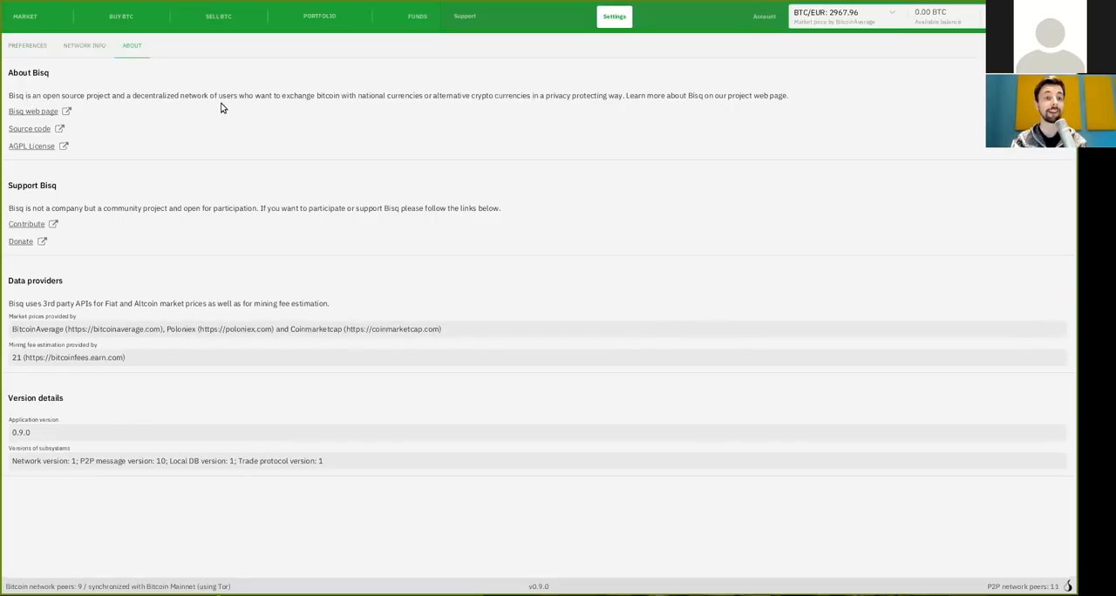
mouse_move(301, 98)
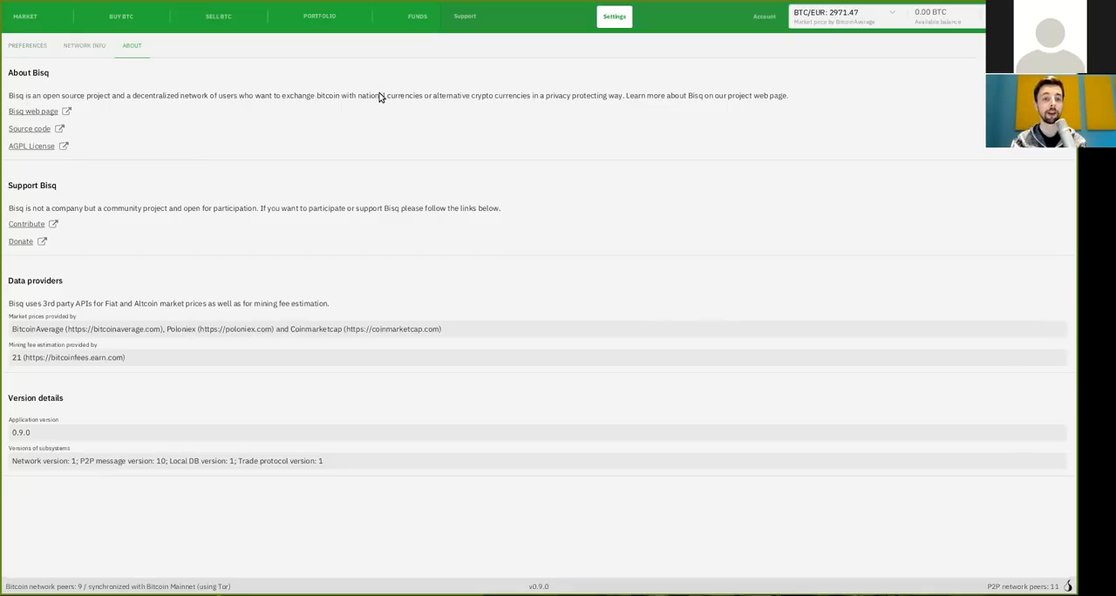
mouse_move(501, 102)
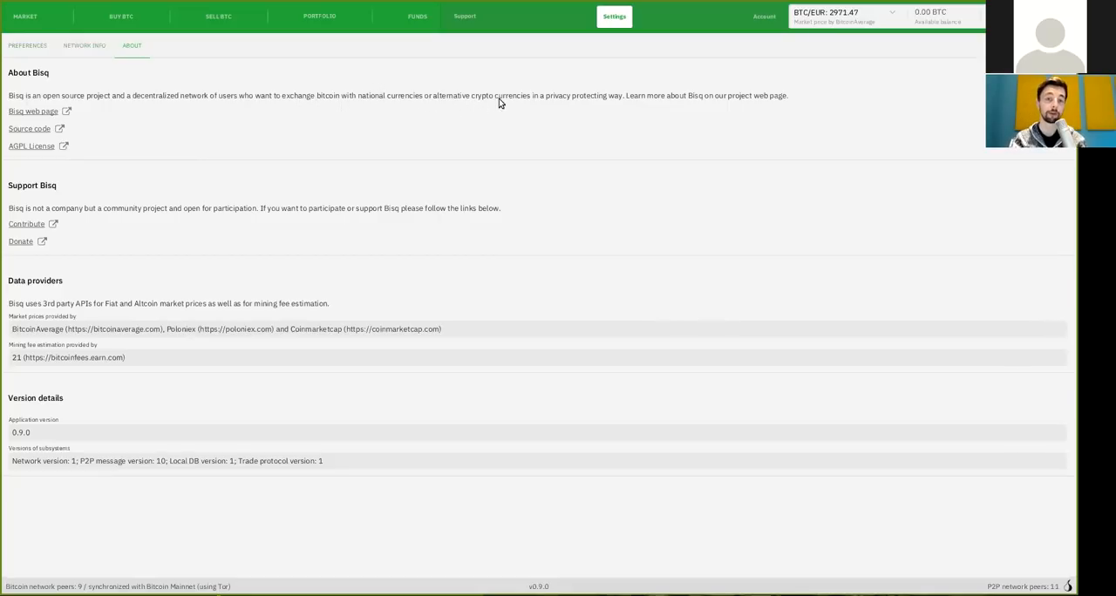
mouse_move(592, 105)
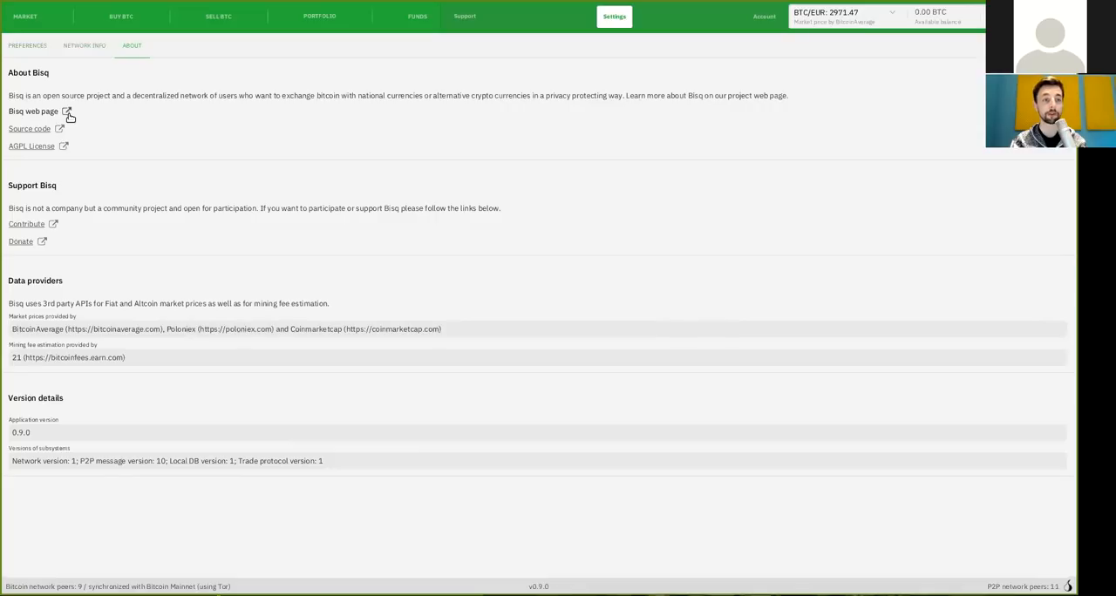
mouse_move(31, 146)
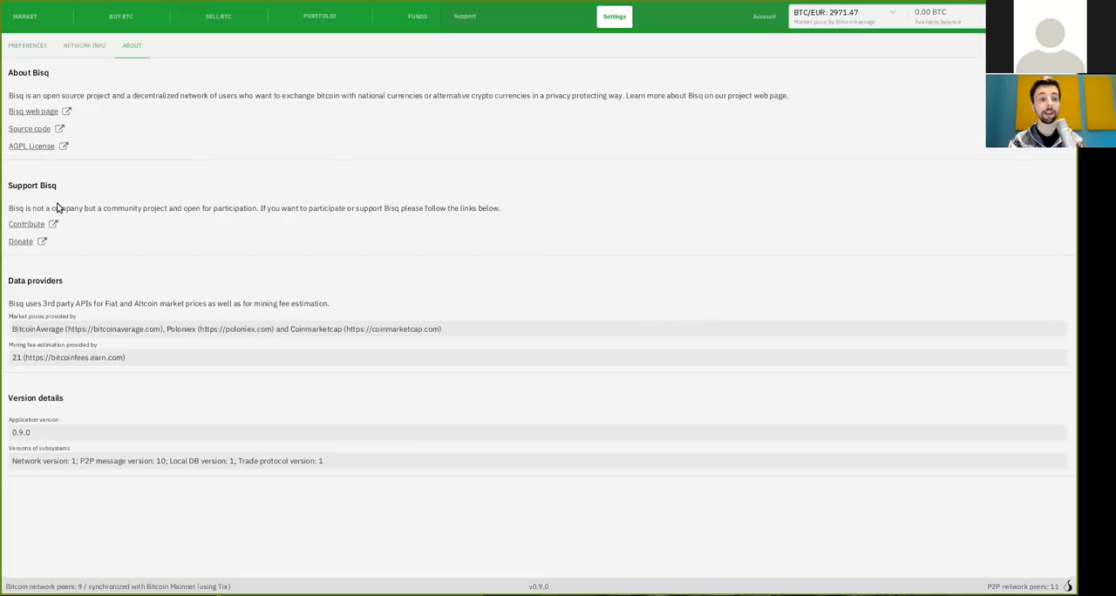
mouse_move(111, 222)
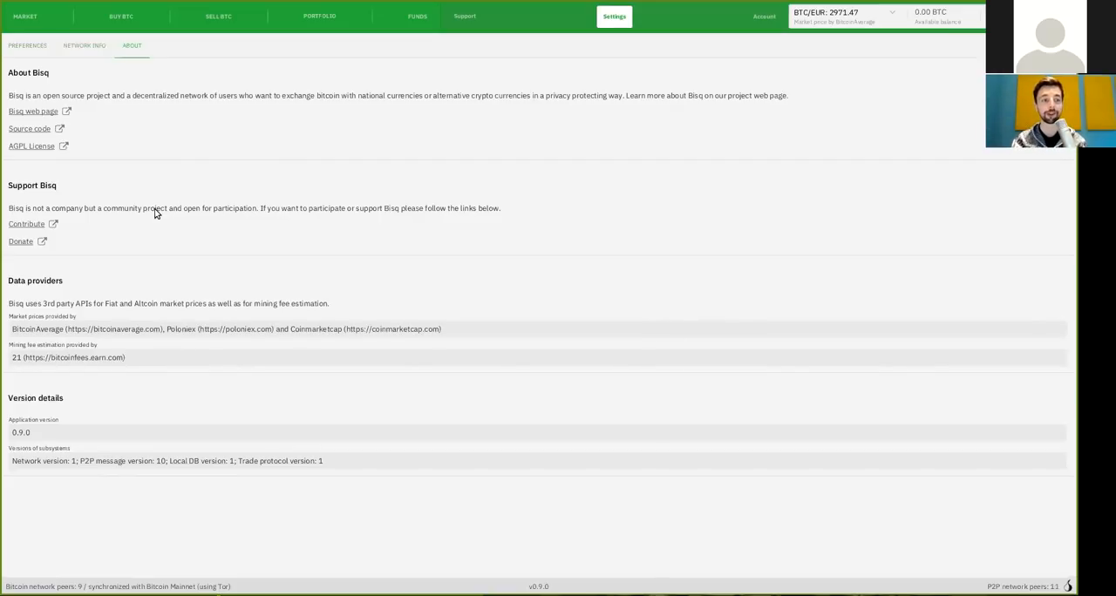
mouse_move(87, 238)
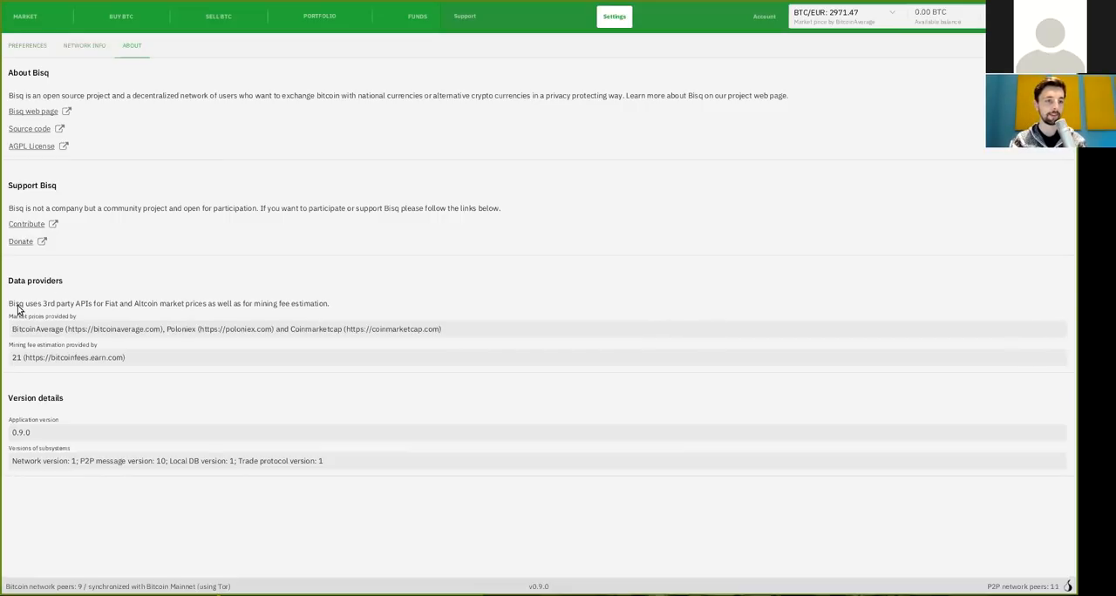
mouse_move(48, 313)
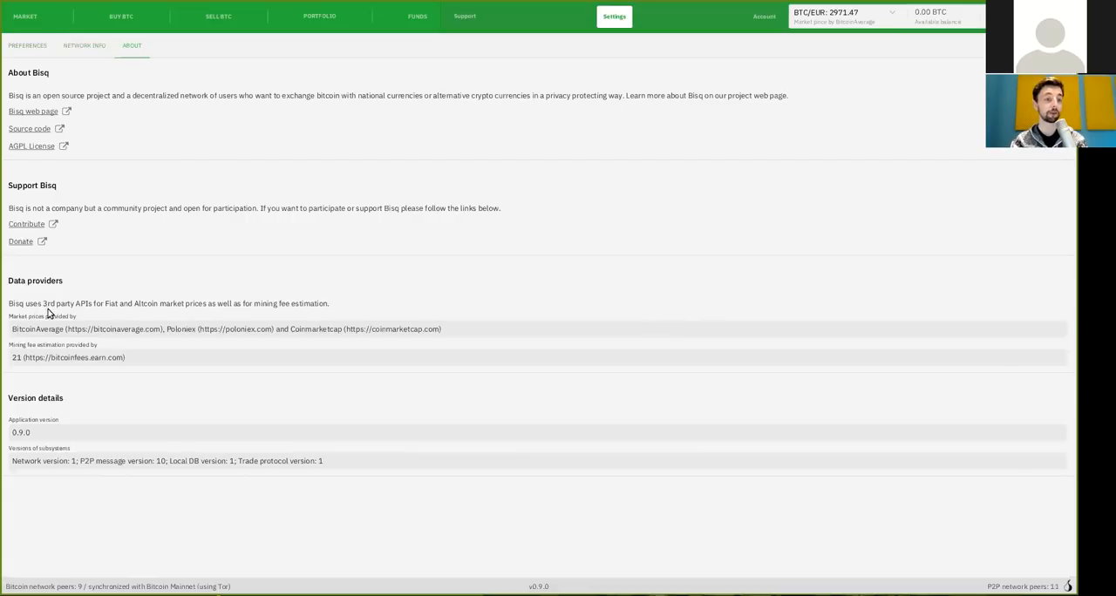
mouse_move(217, 317)
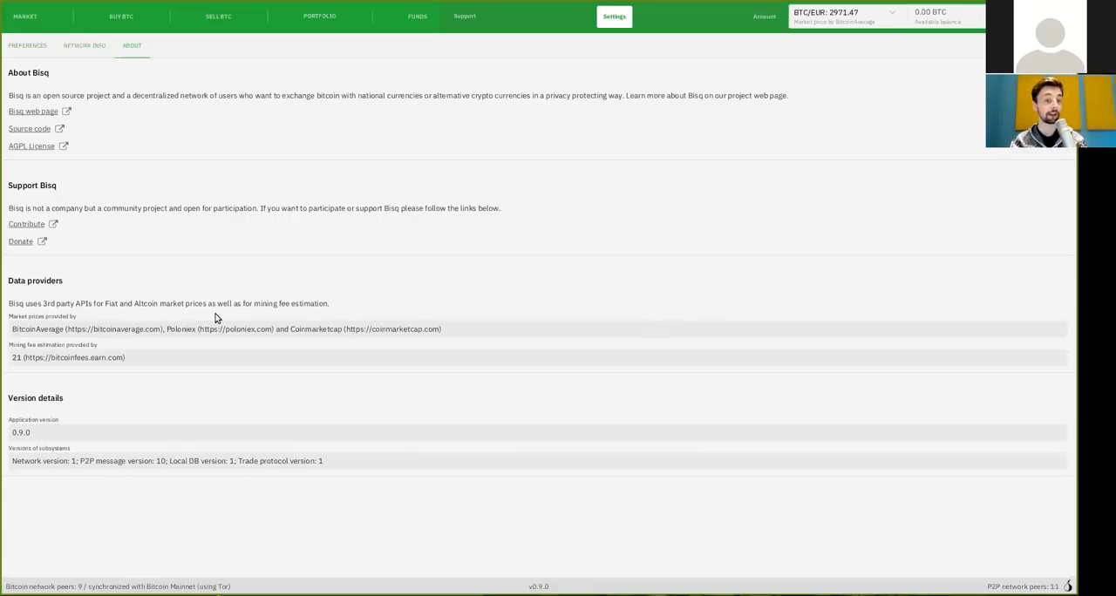
mouse_move(292, 316)
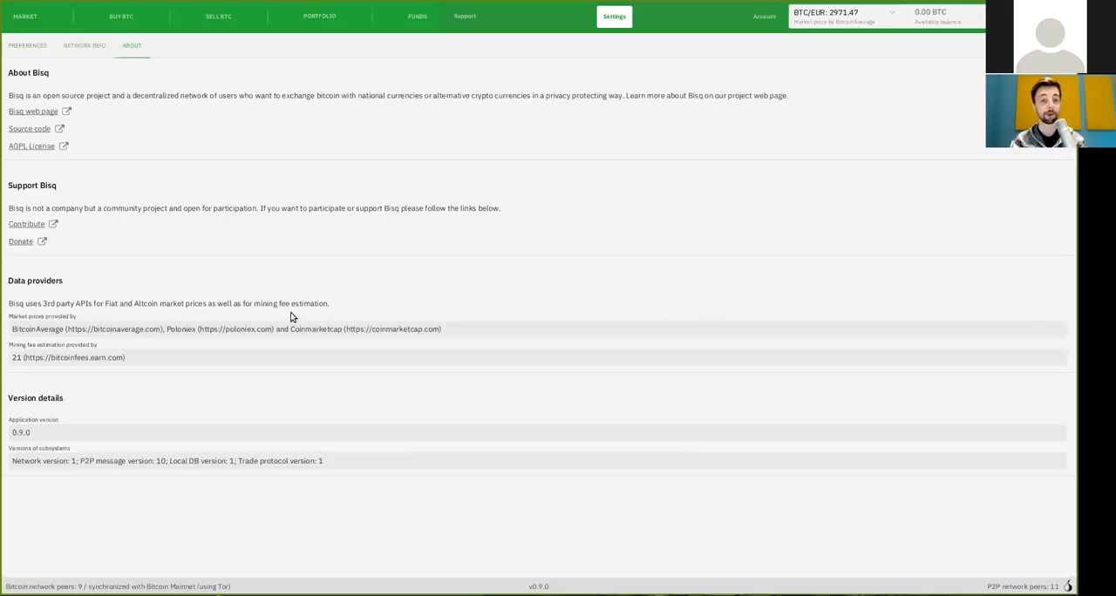
mouse_move(318, 314)
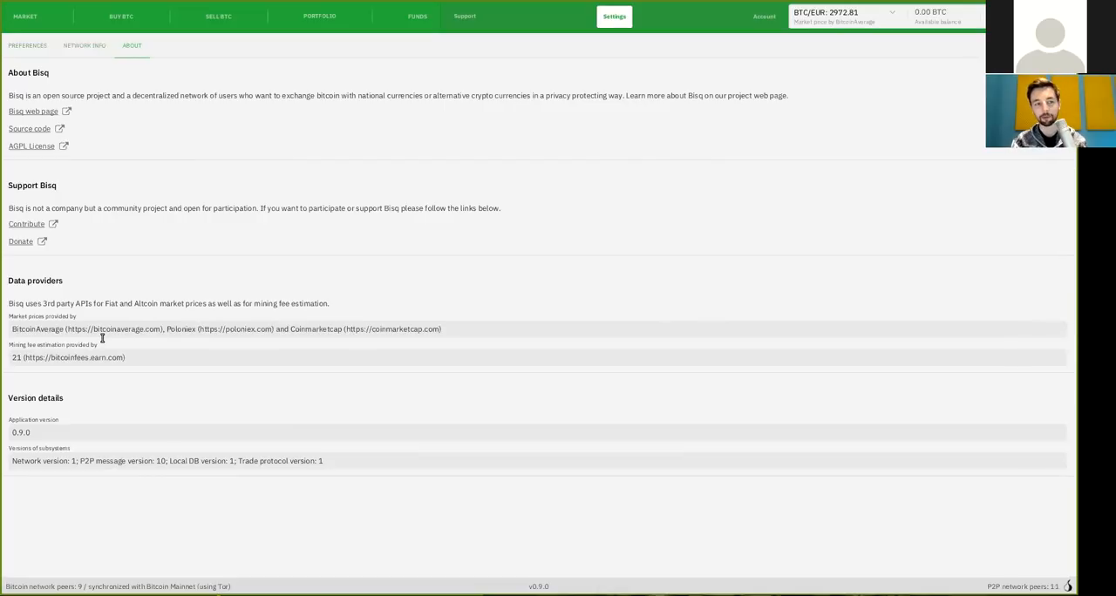
mouse_move(174, 388)
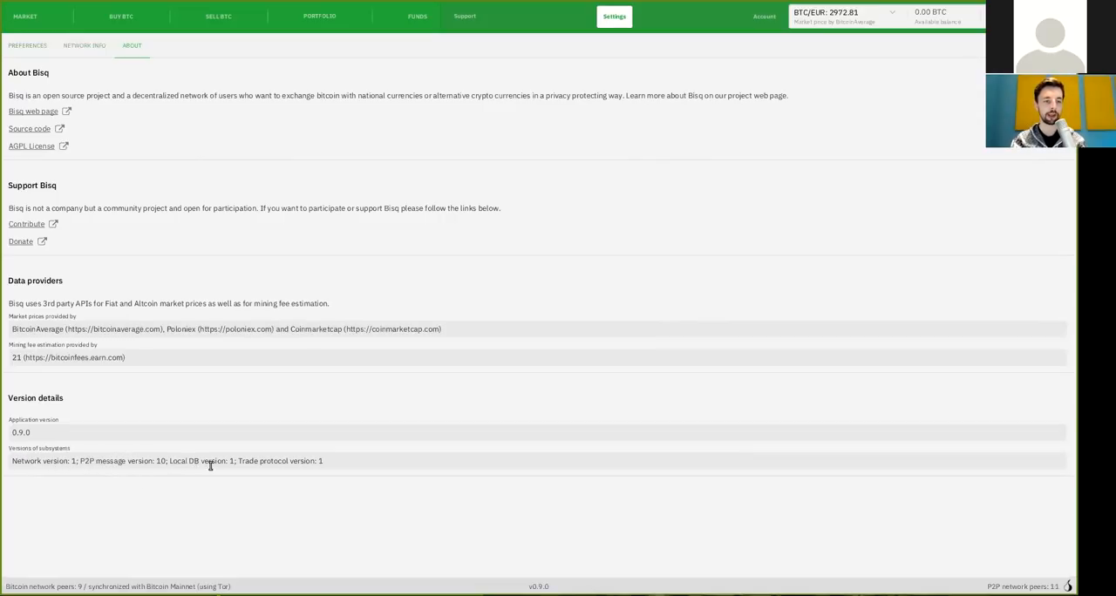
mouse_move(378, 401)
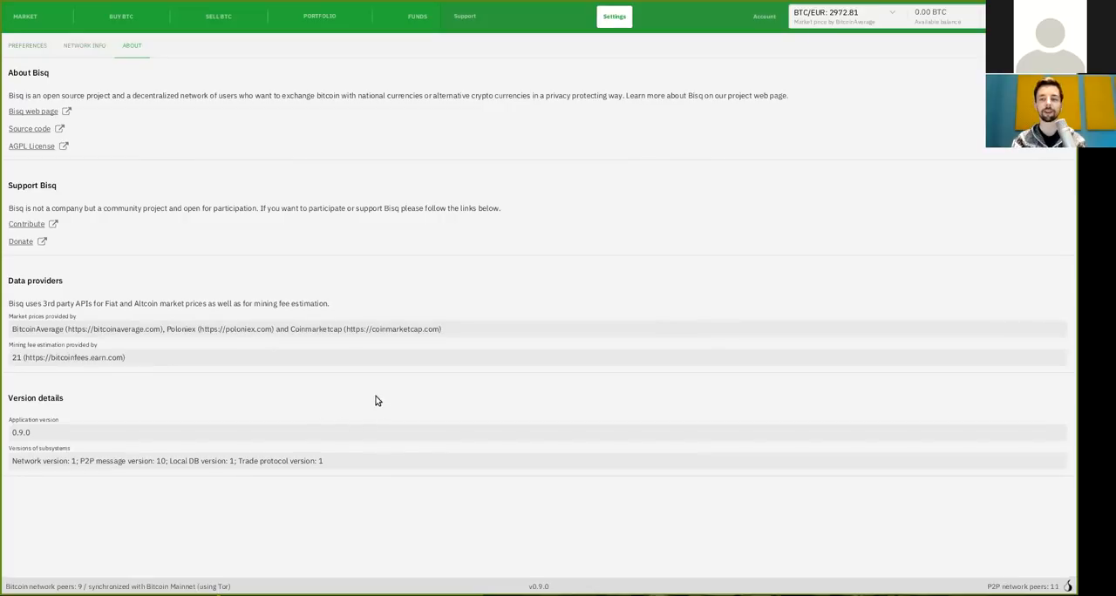
mouse_move(508, 278)
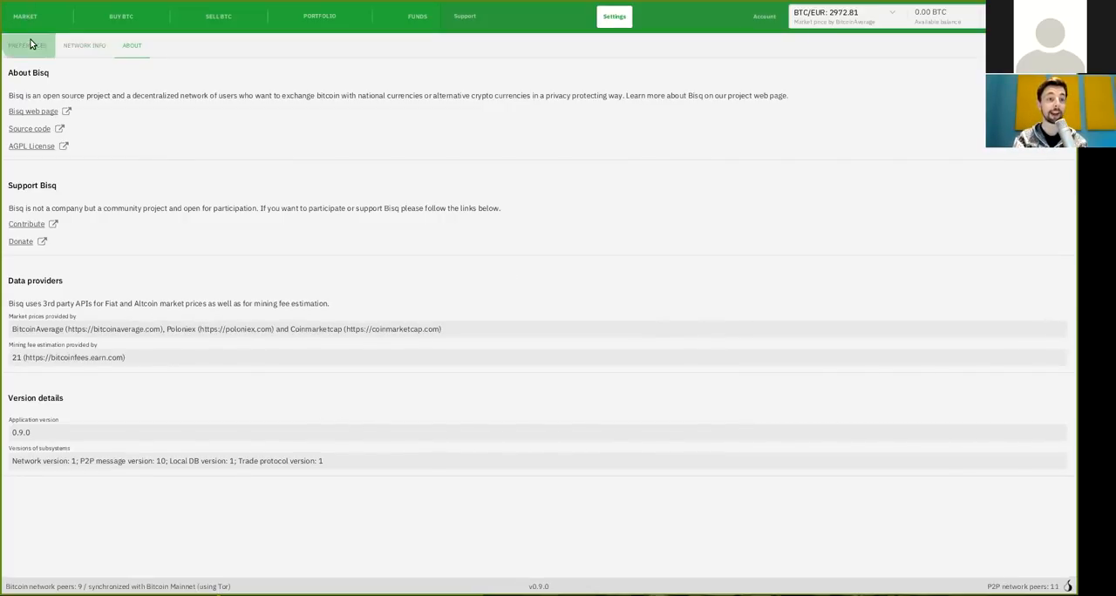
click(27, 46)
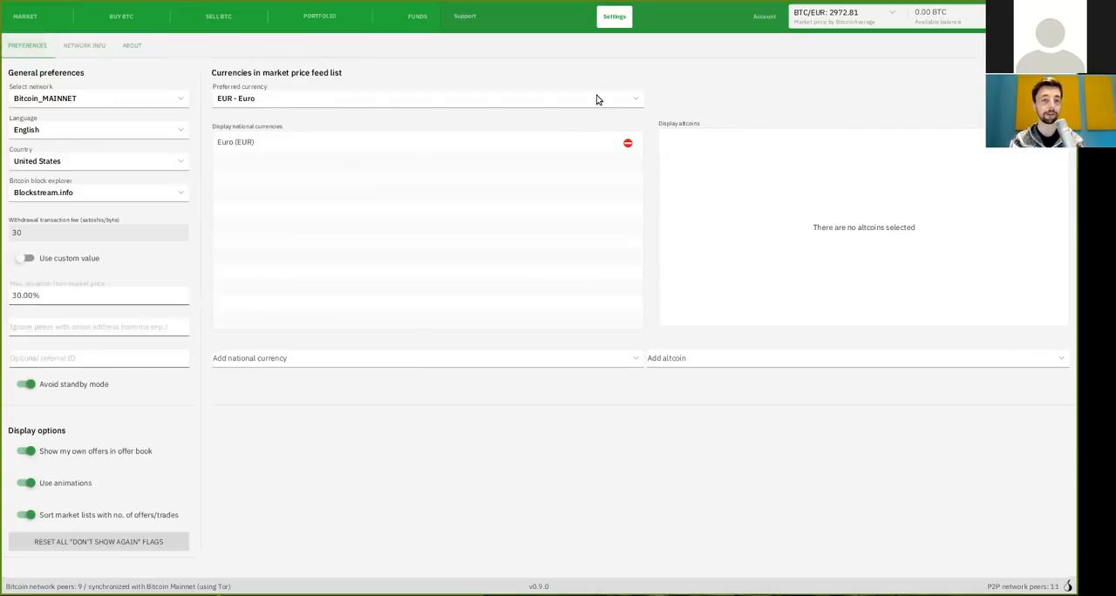